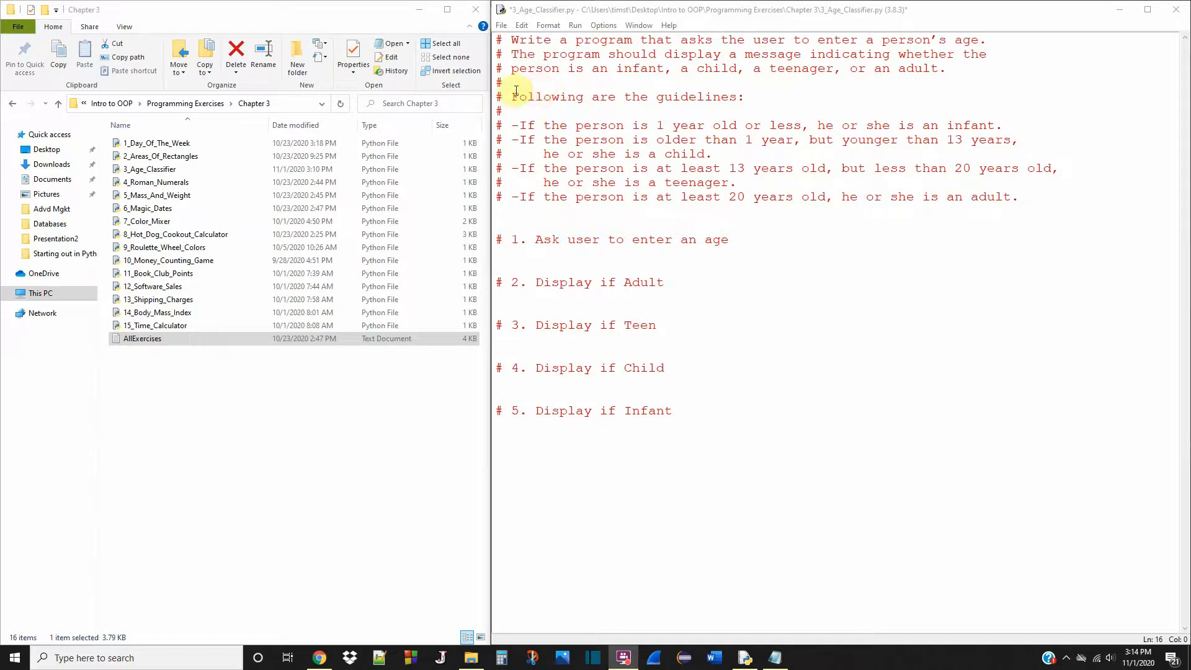
{"action": "mouse_move", "coordinate": [547, 84]}
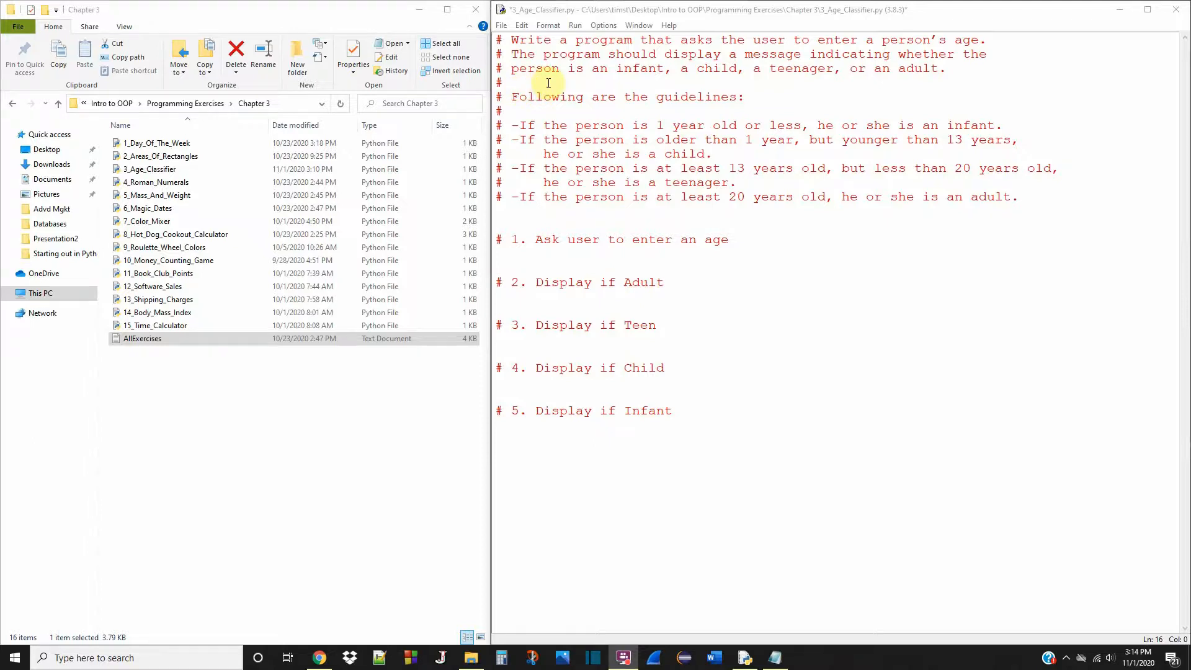
{"action": "mouse_move", "coordinate": [997, 77]}
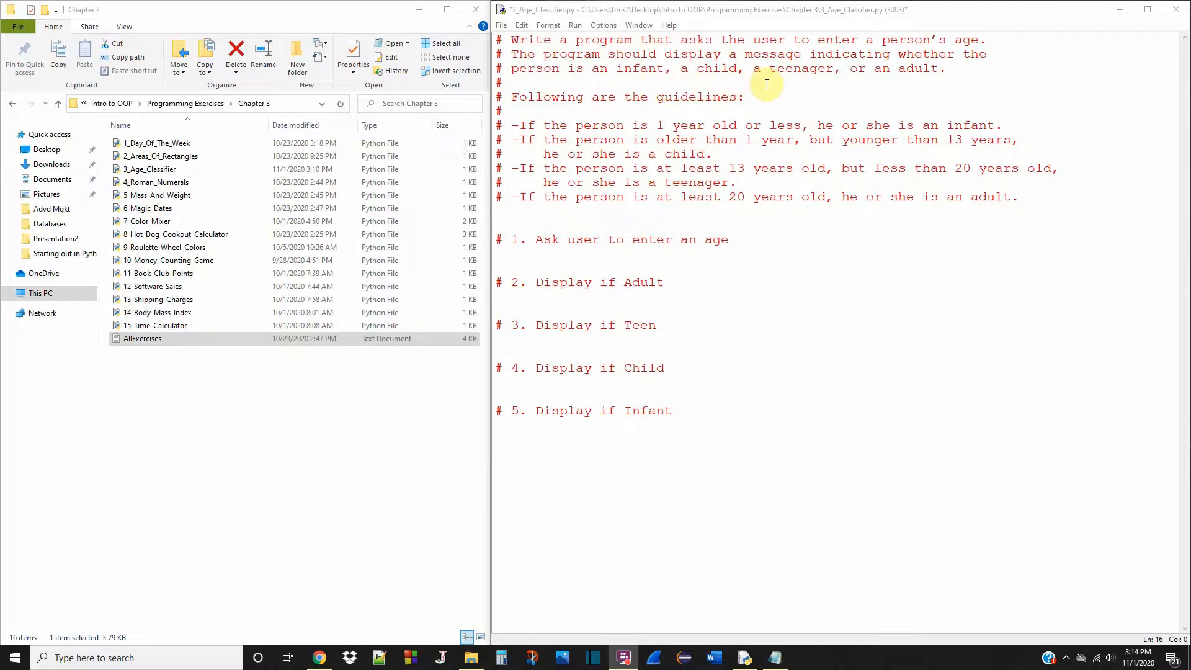
{"action": "mouse_move", "coordinate": [622, 105]}
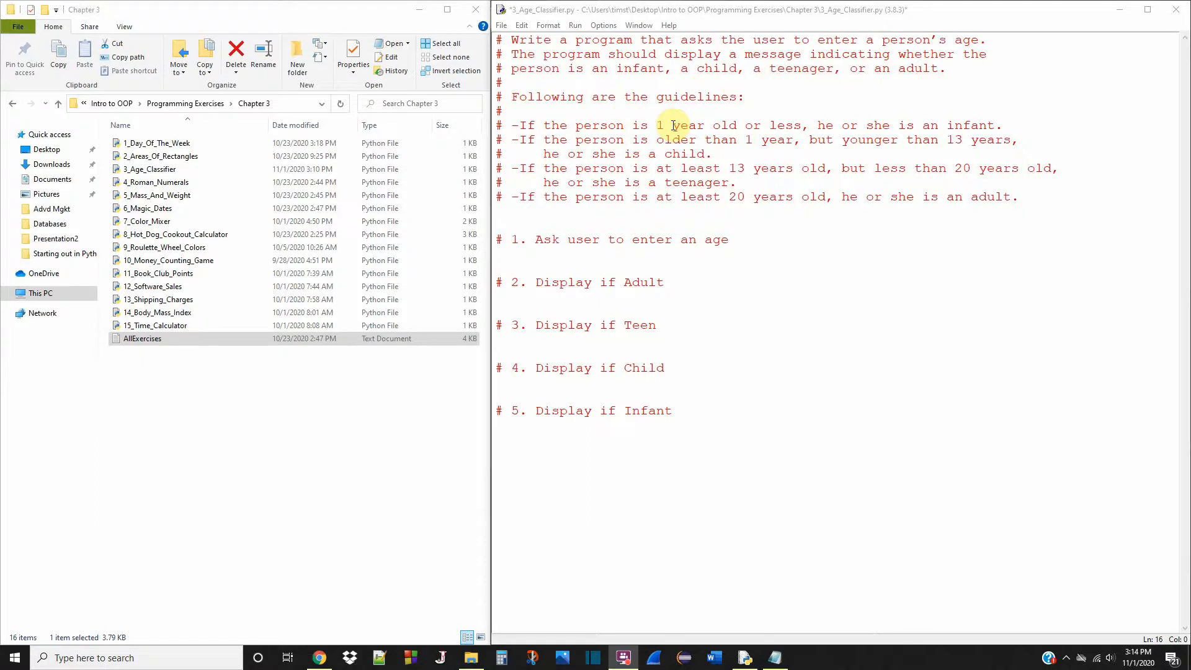
{"action": "mouse_move", "coordinate": [748, 131]}
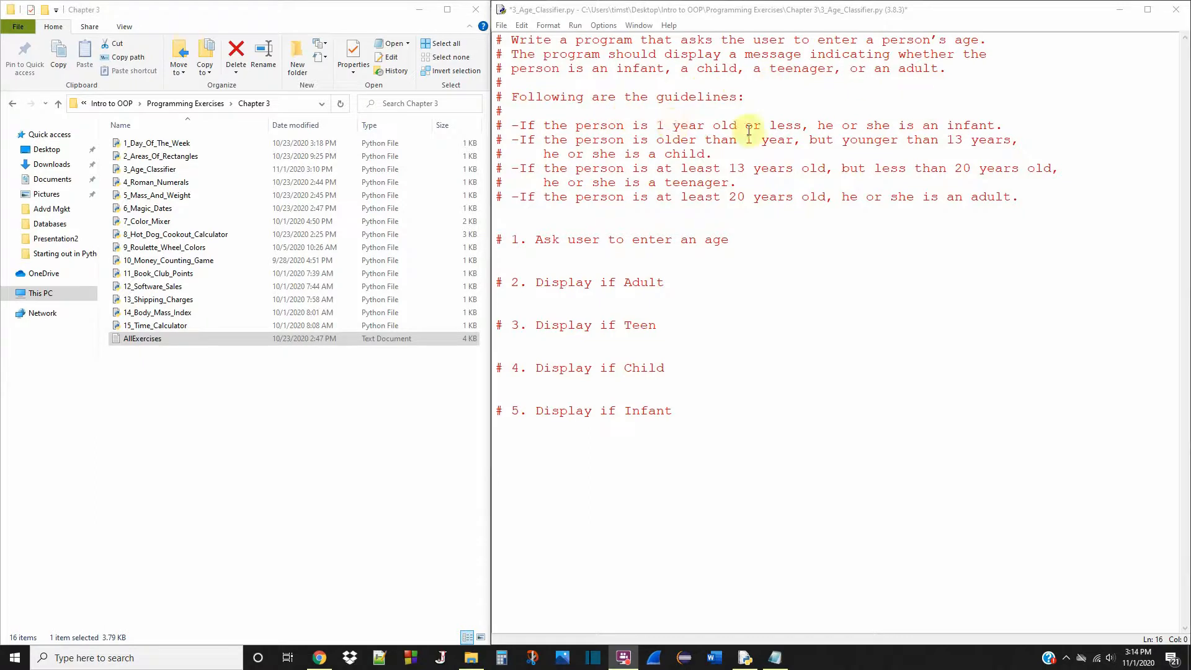
{"action": "mouse_move", "coordinate": [808, 146]}
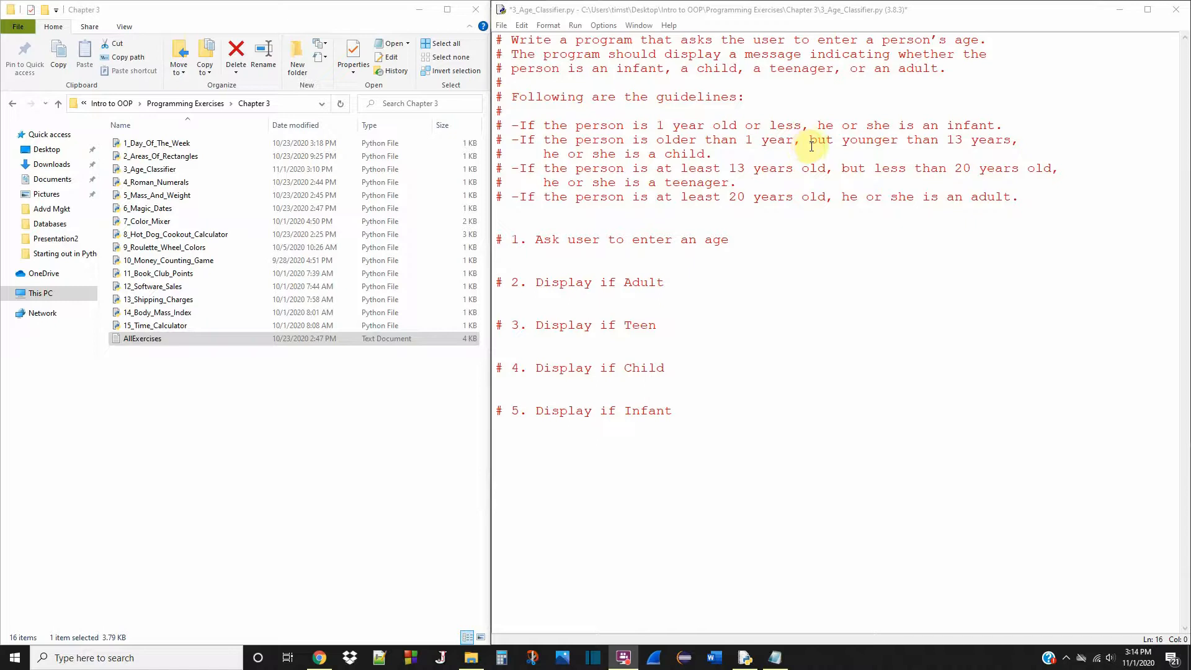
{"action": "mouse_move", "coordinate": [616, 166]}
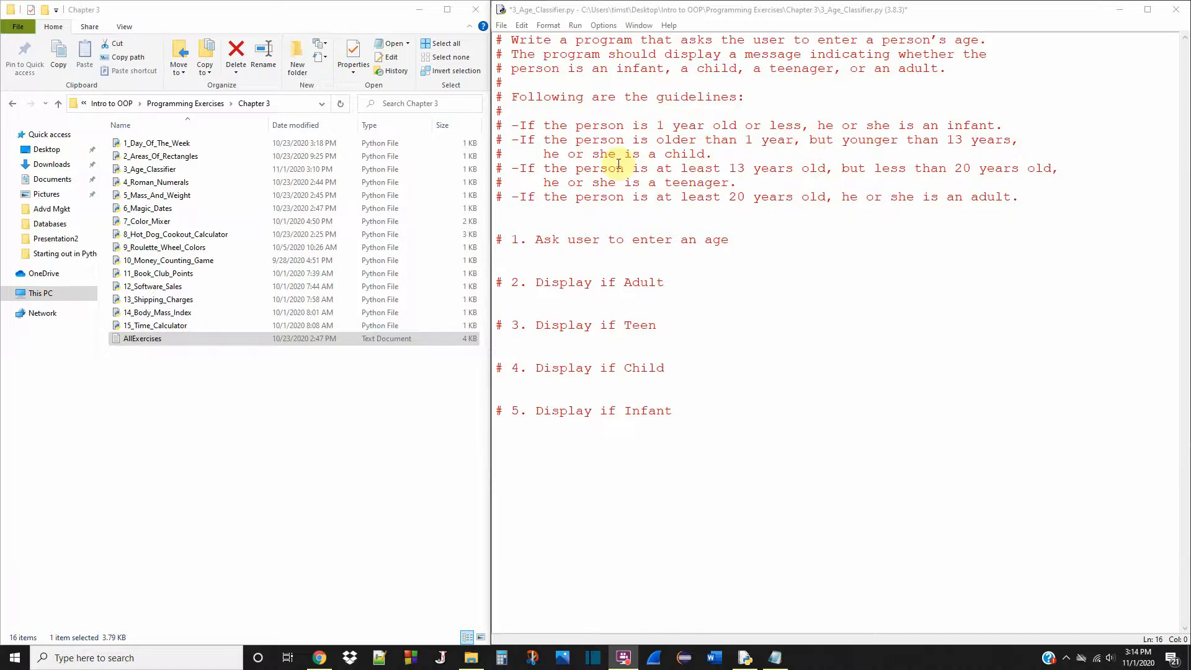
{"action": "mouse_move", "coordinate": [737, 168]}
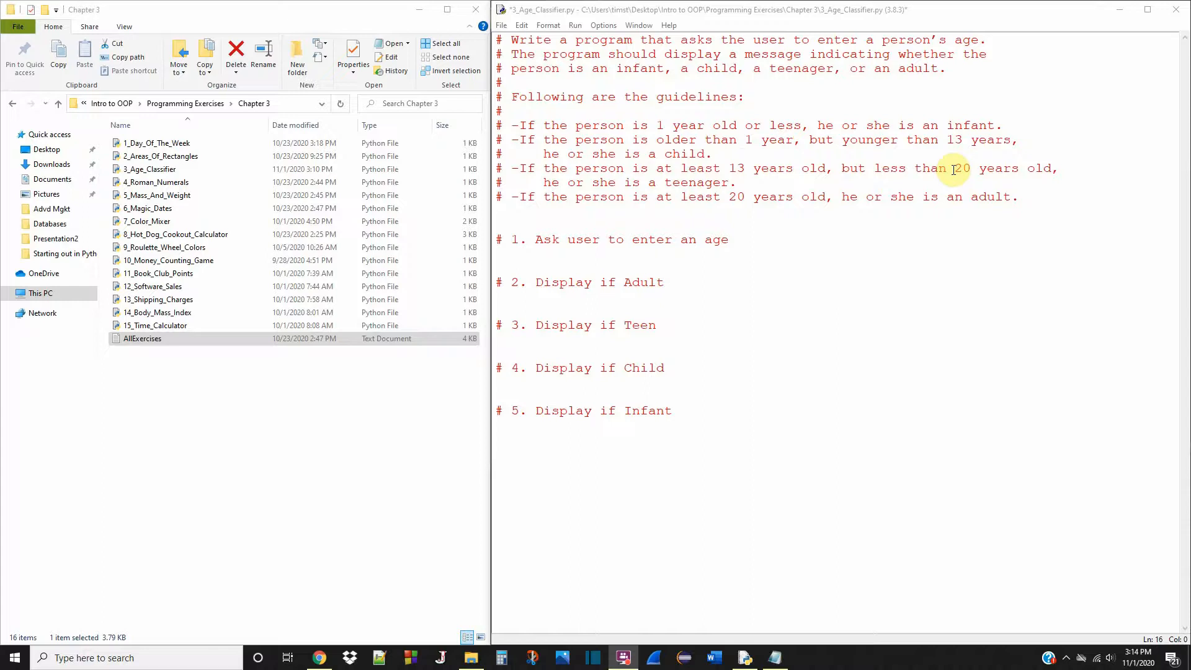
{"action": "mouse_move", "coordinate": [727, 211]}
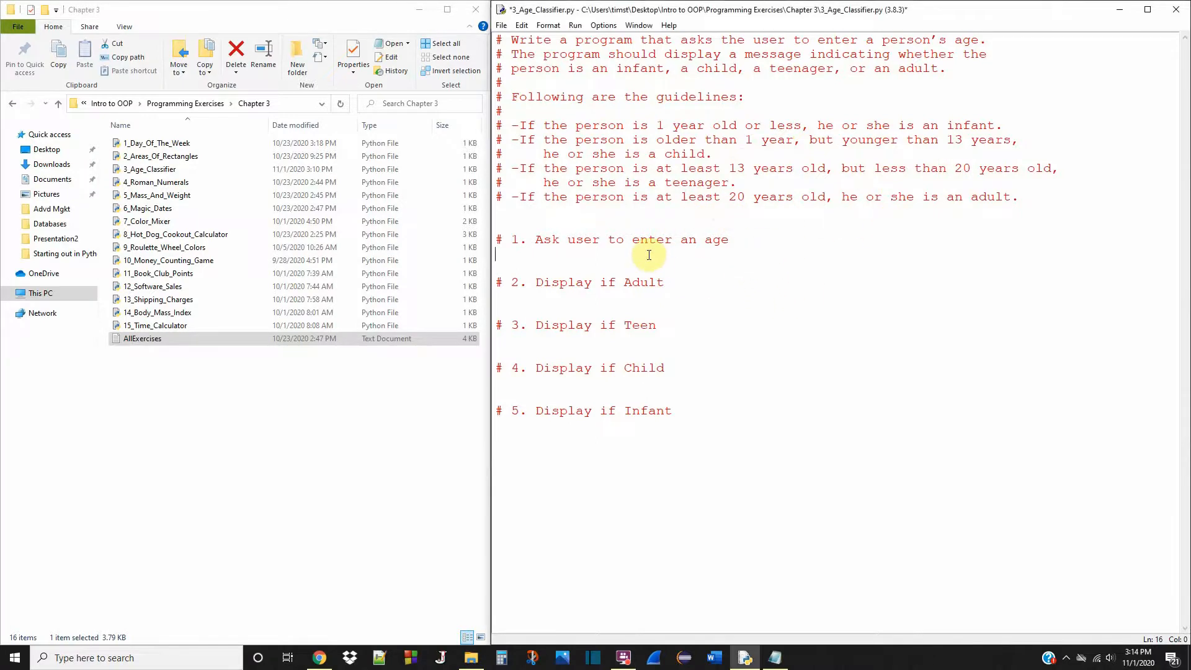
{"action": "mouse_move", "coordinate": [531, 257]}
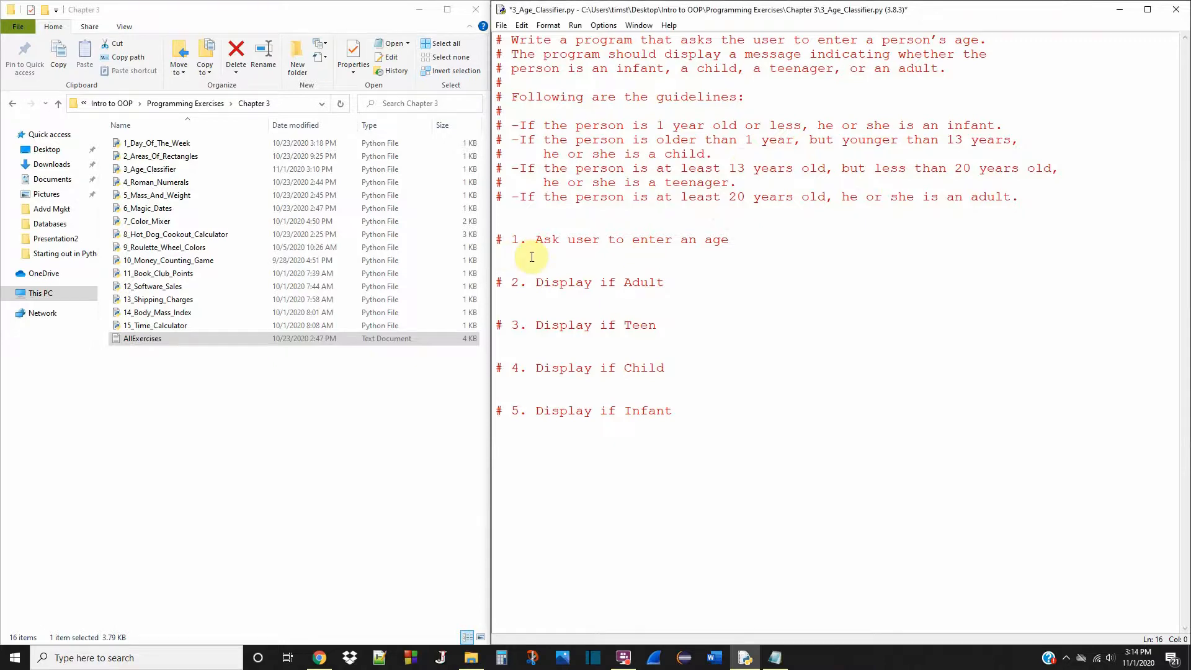
- Write age = float(input('Enter your age: ')) below the ask-for-age comment
{"action": "left_click", "coordinate": [513, 410]}
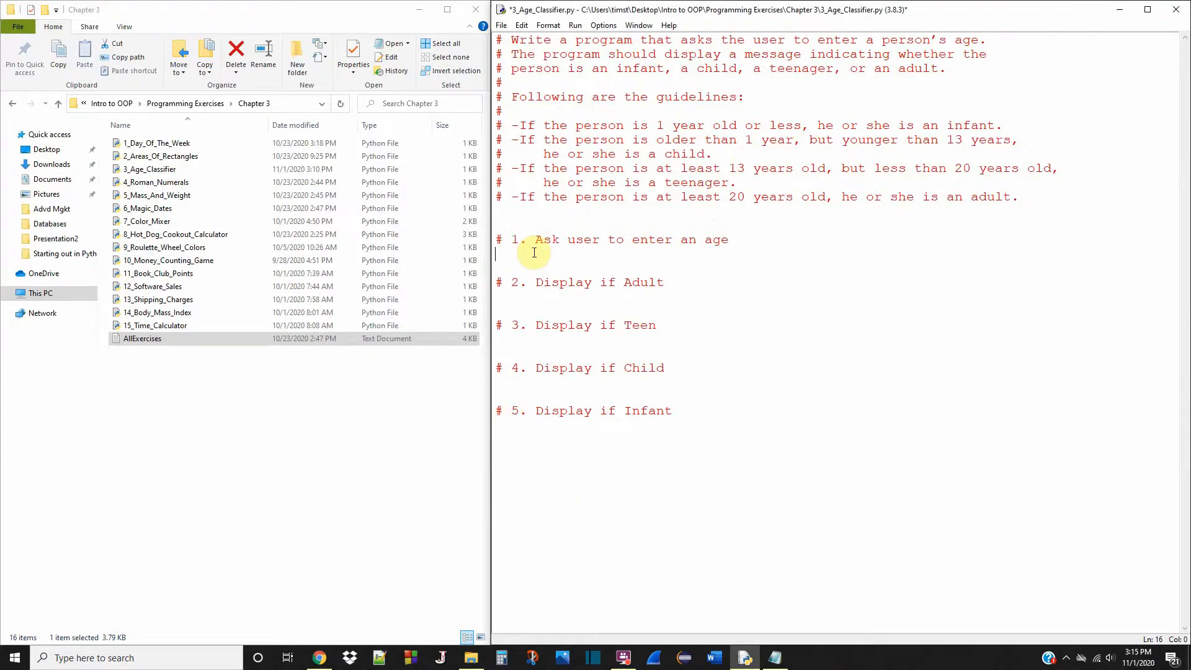
{"action": "type", "text": "age"}
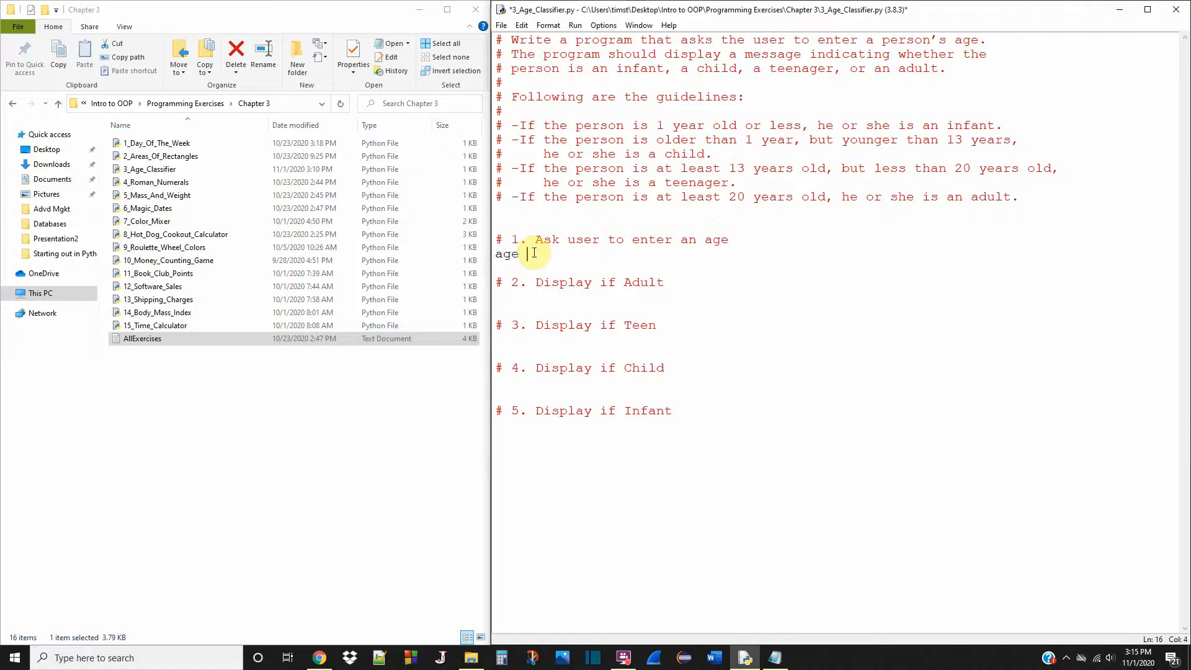
{"action": "type", "text": "= fl"}
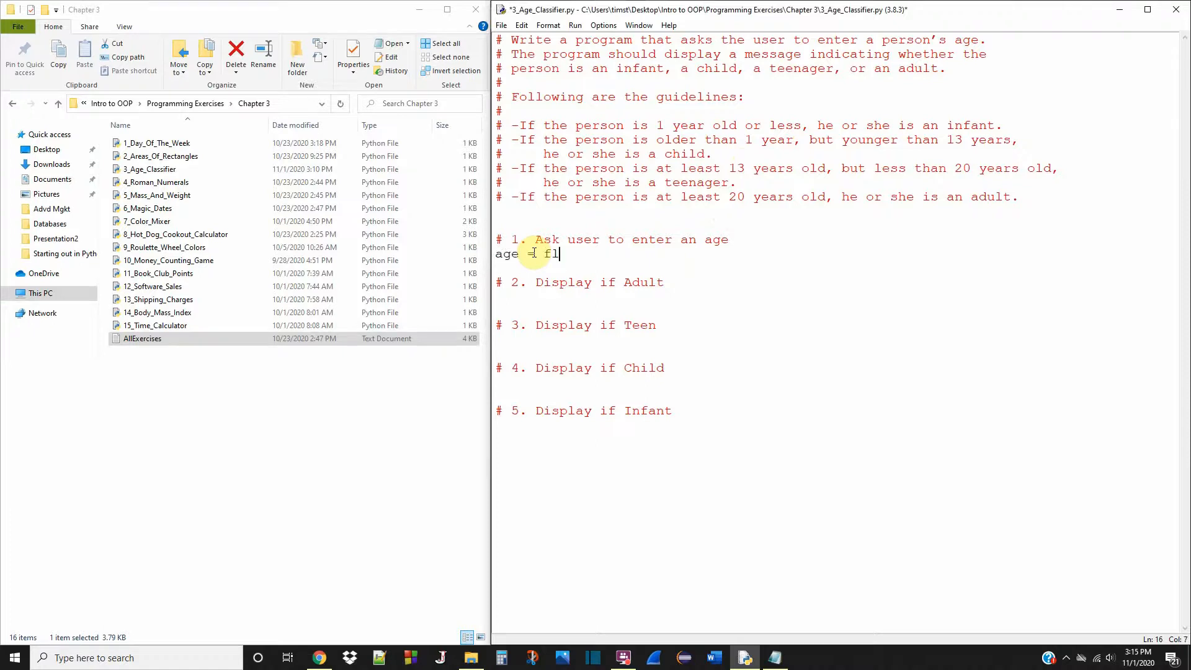
{"action": "type", "text": "oat"}
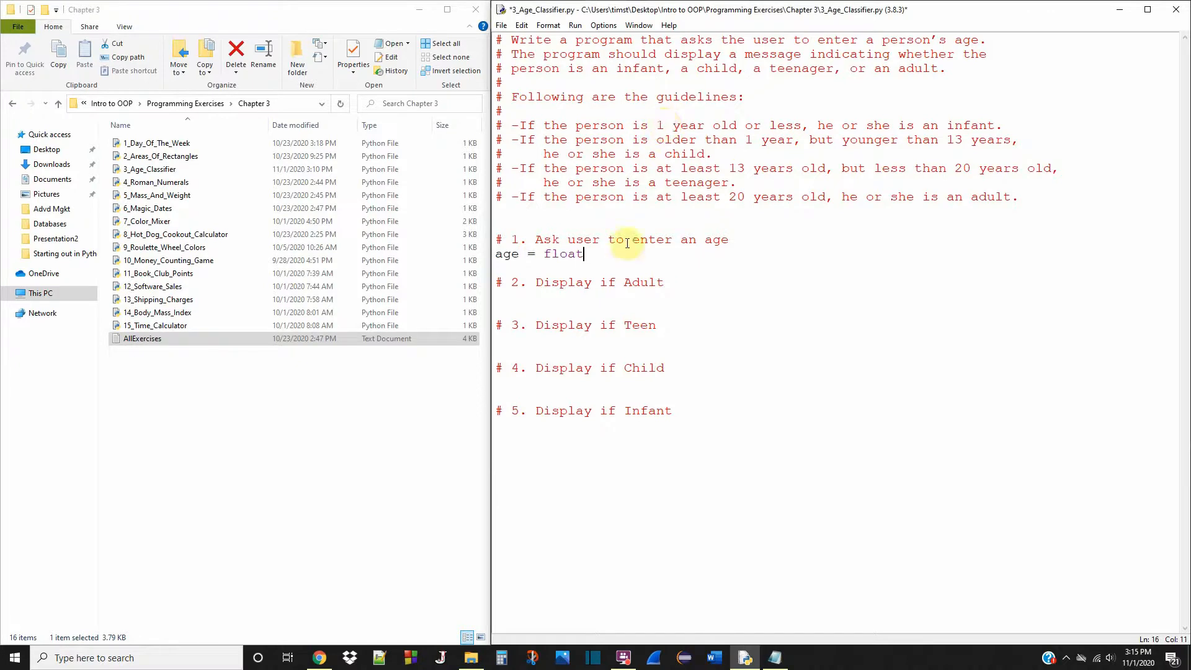
{"action": "type", "text": "("}
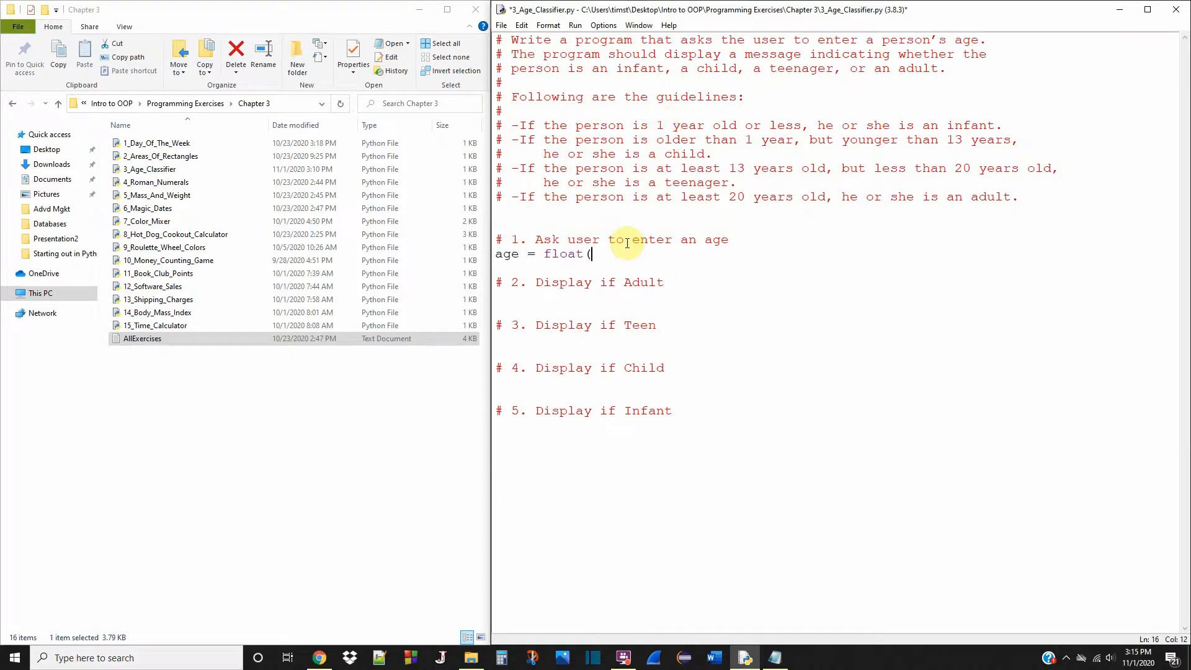
{"action": "type", "text": "input("}
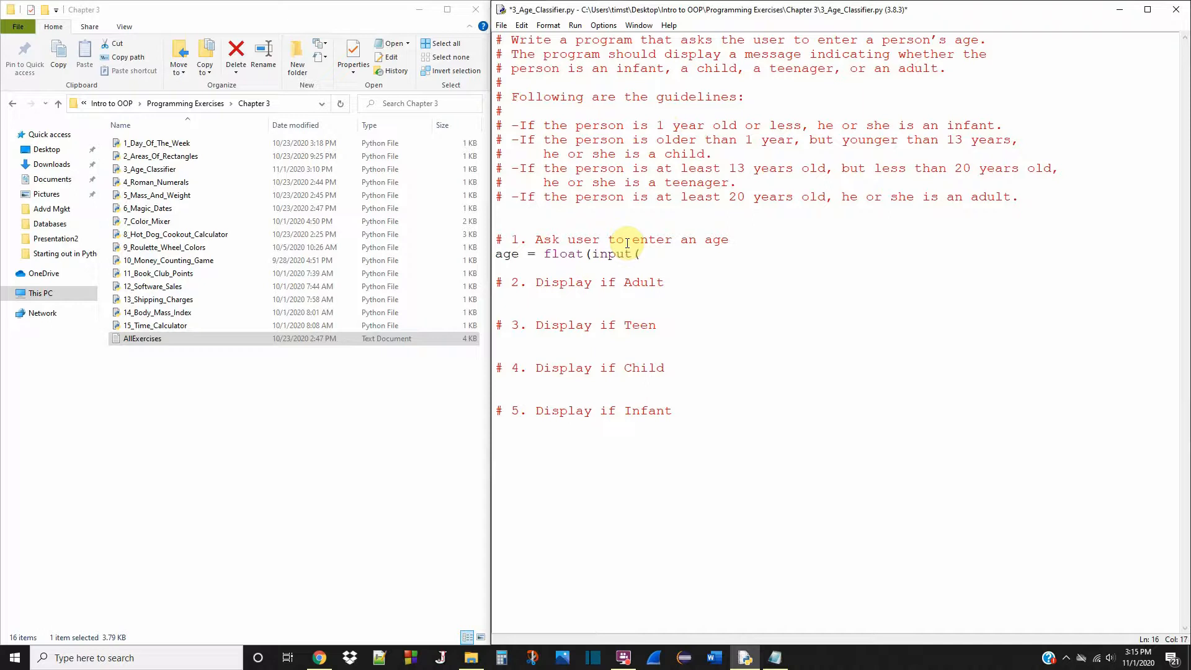
{"action": "type", "text": "'Enter"}
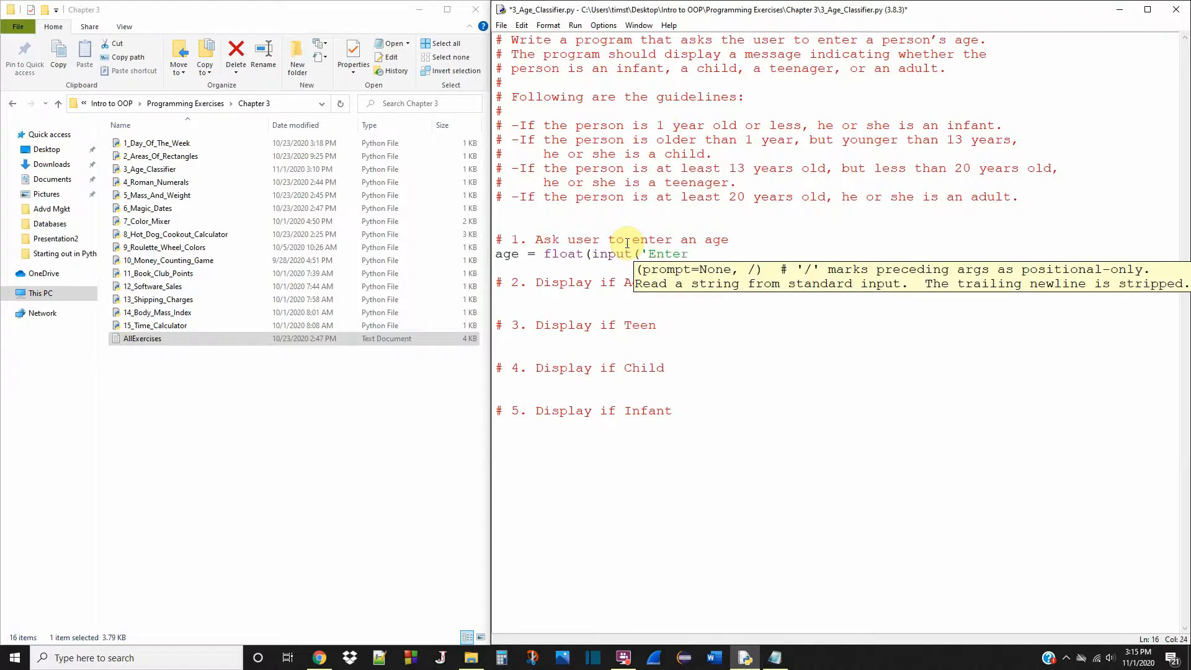
{"action": "type", "text": "your e"}
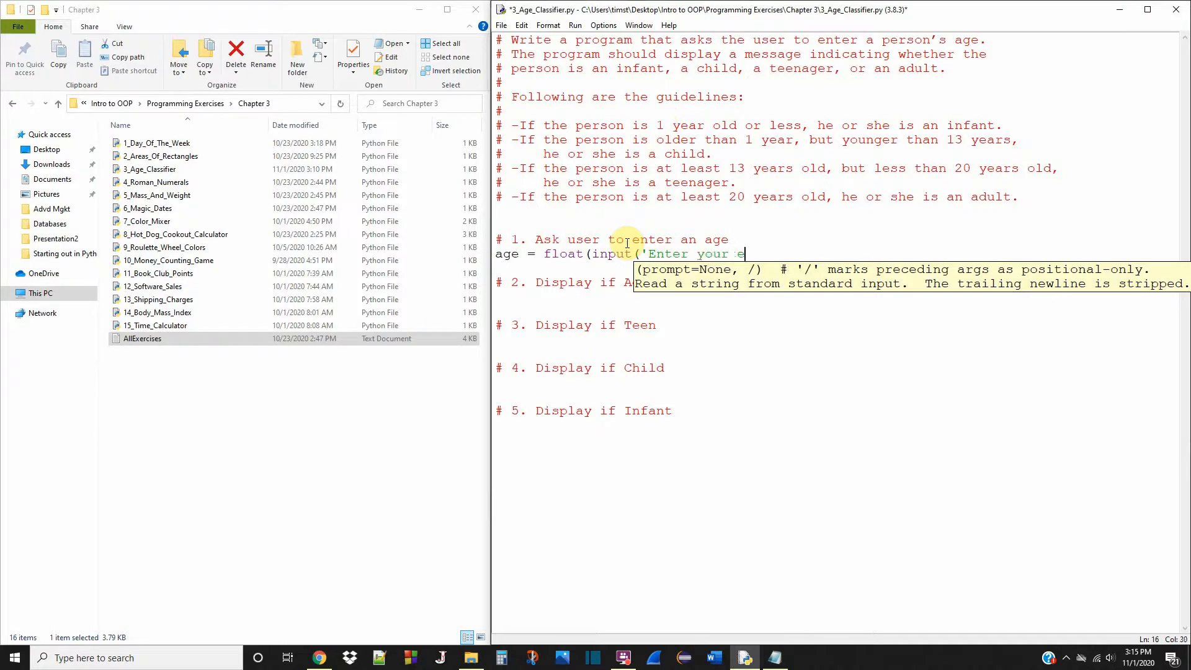
{"action": "type", "text": "age:"}
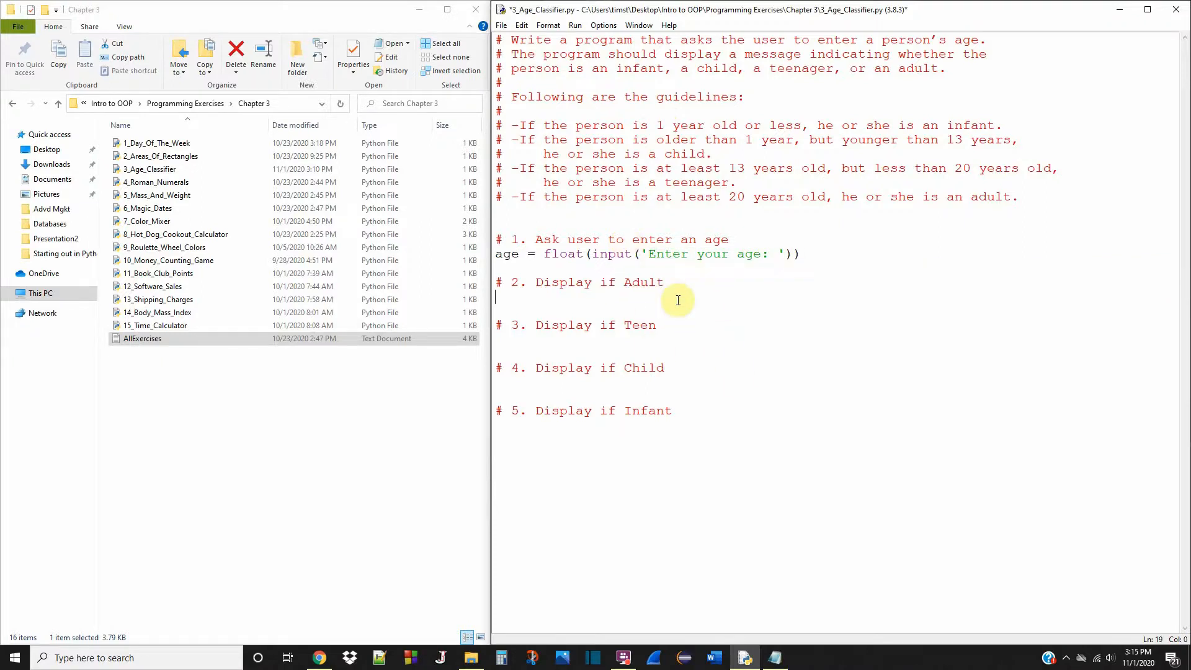
- Type if age >= 20: with an indented print('You are an adult.')
{"action": "type", "text": "if a"}
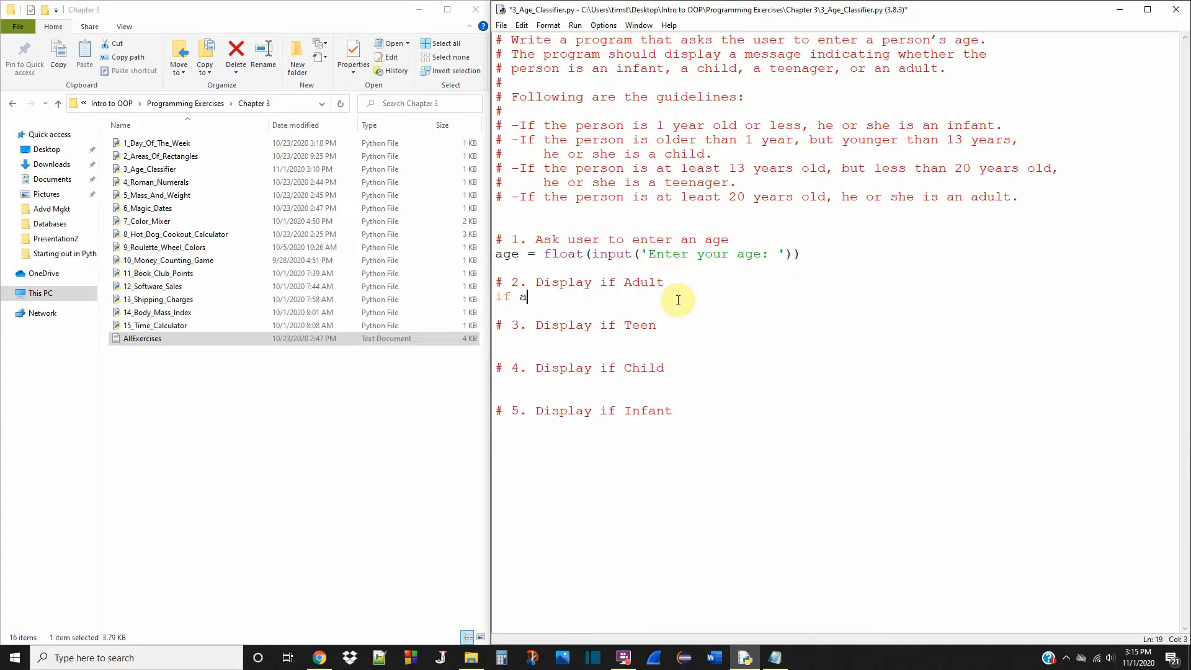
{"action": "type", "text": "ge"}
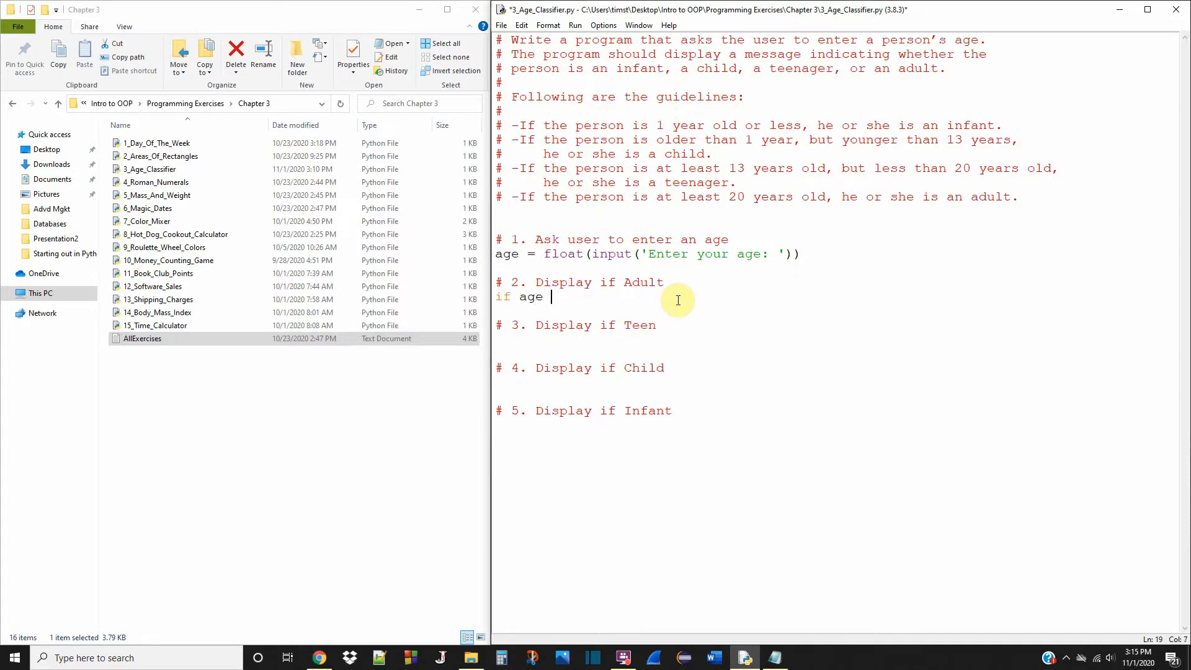
{"action": "type", "text": ">"}
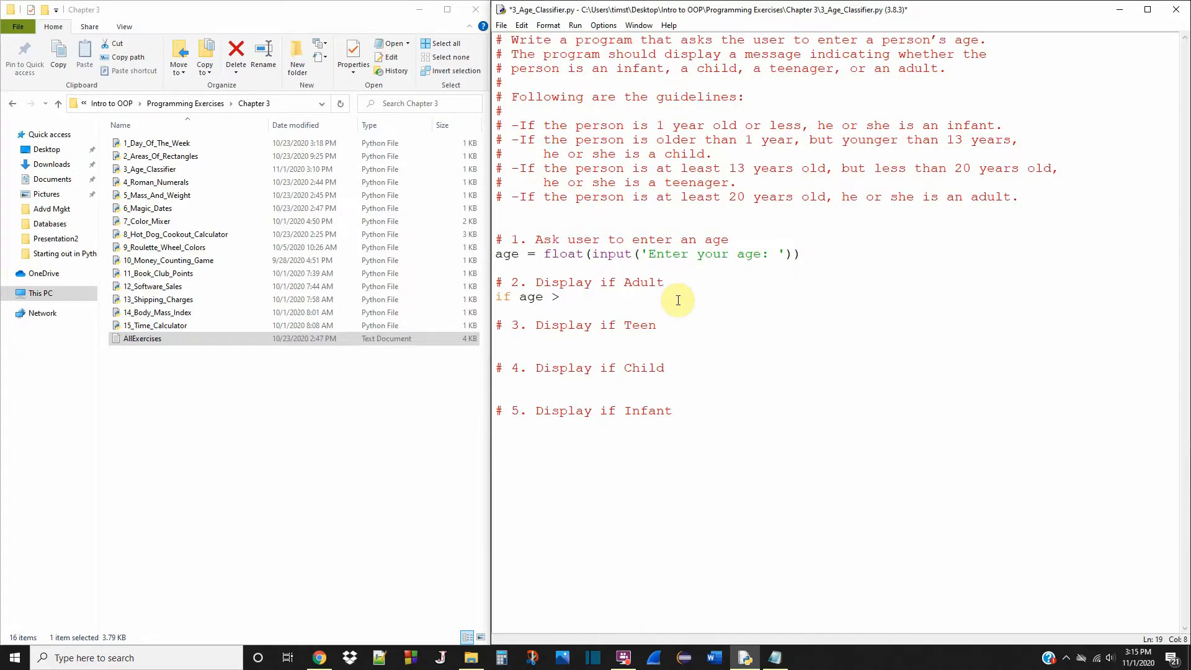
{"action": "type", "text": "= 2"}
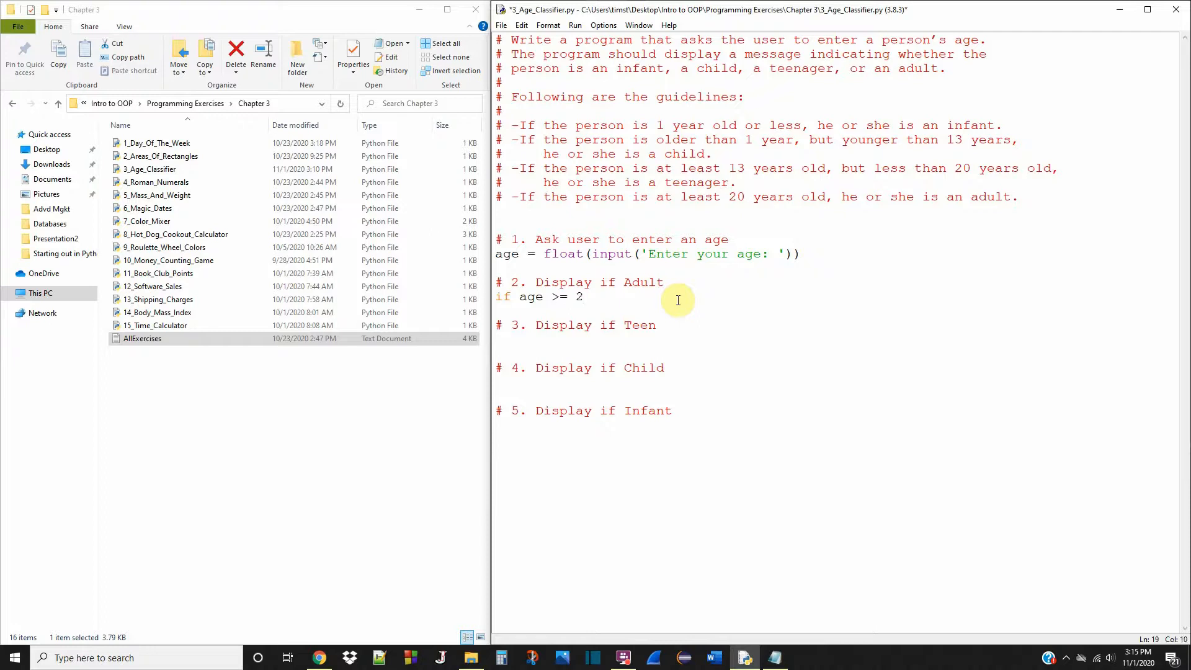
{"action": "type", "text": "0:"}
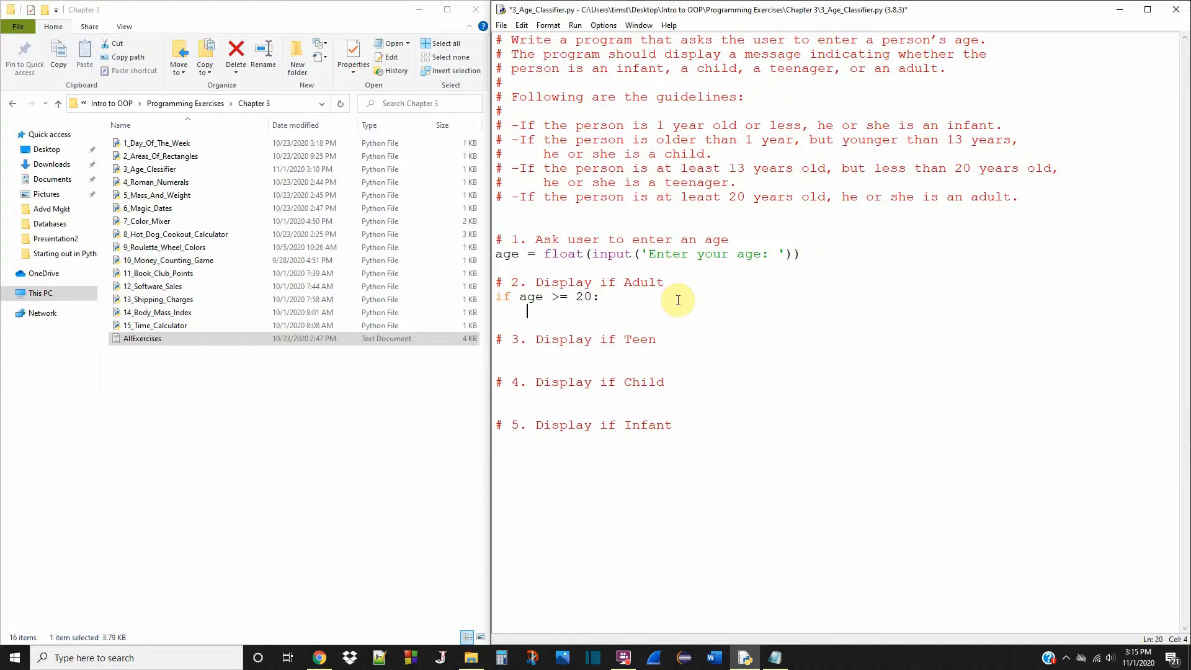
{"action": "type", "text": "print"}
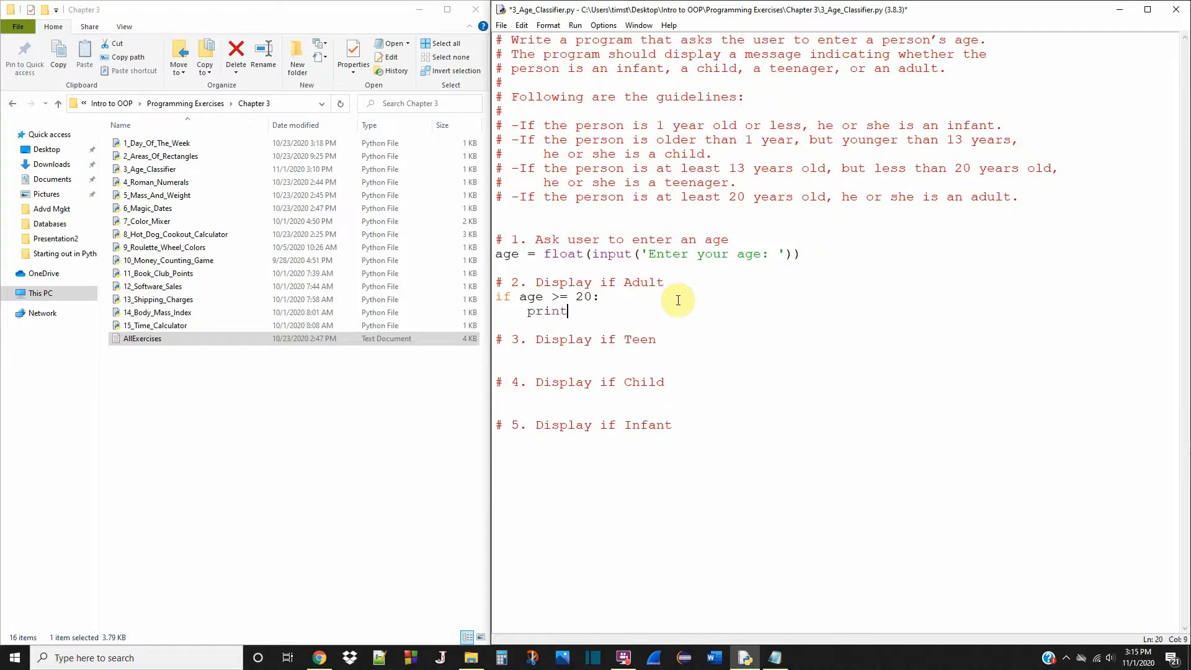
{"action": "type", "text": "('"}
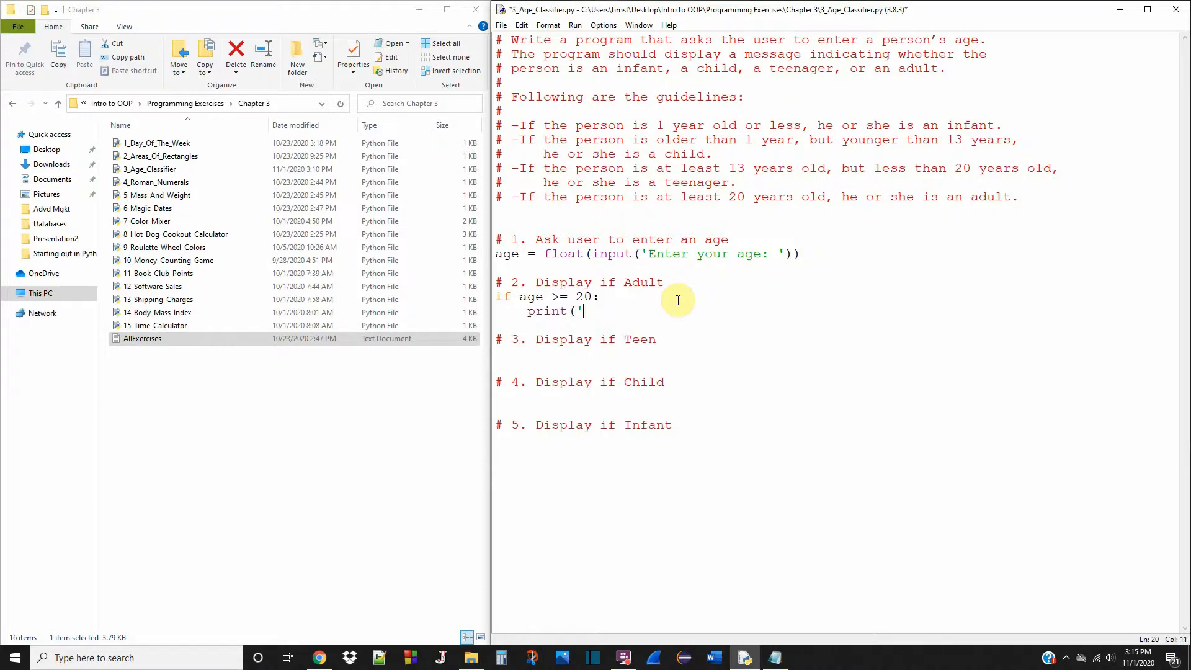
{"action": "type", "text": "You are an"}
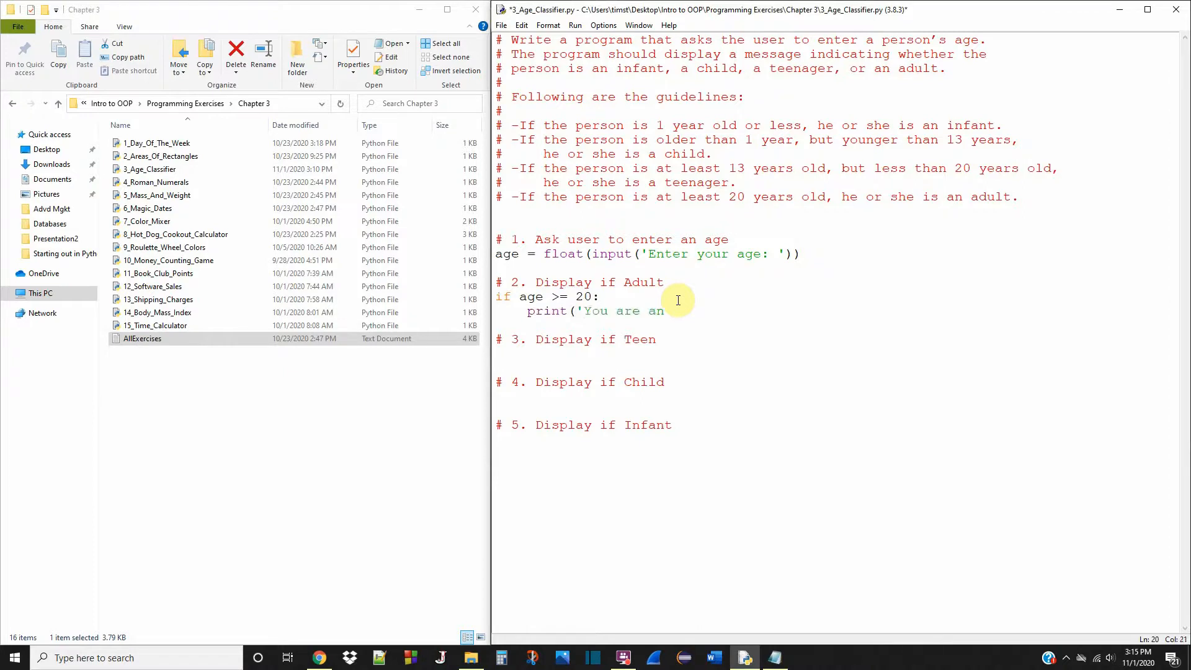
{"action": "type", "text": "adult"}
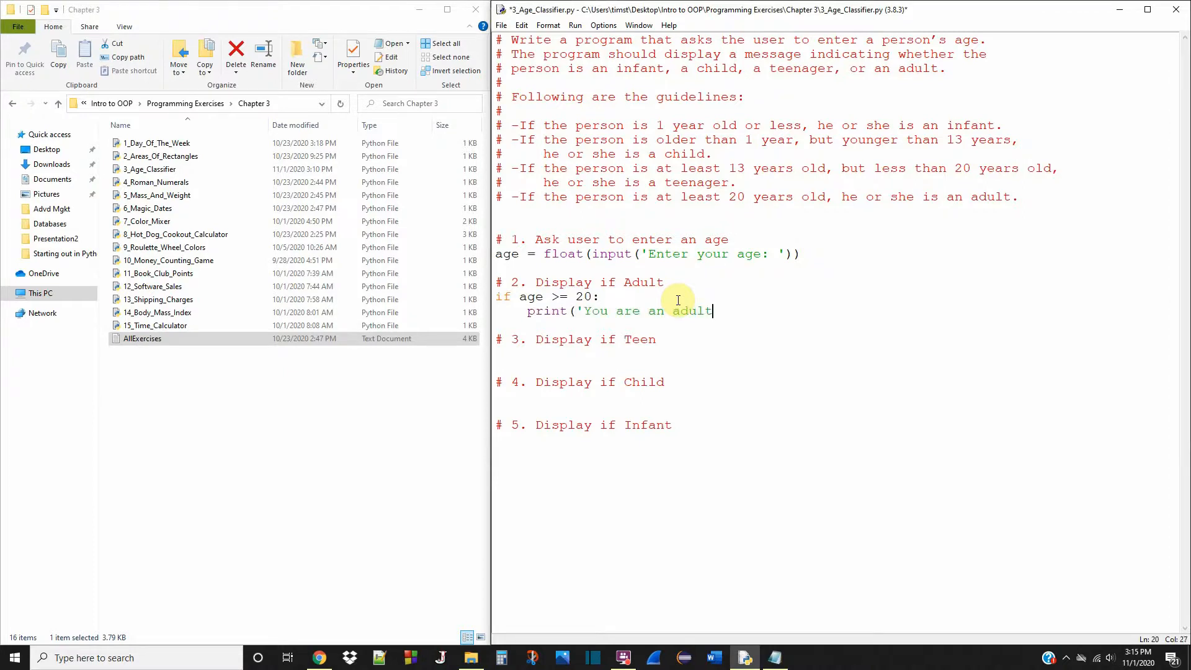
{"action": "type", "text": ".')"}
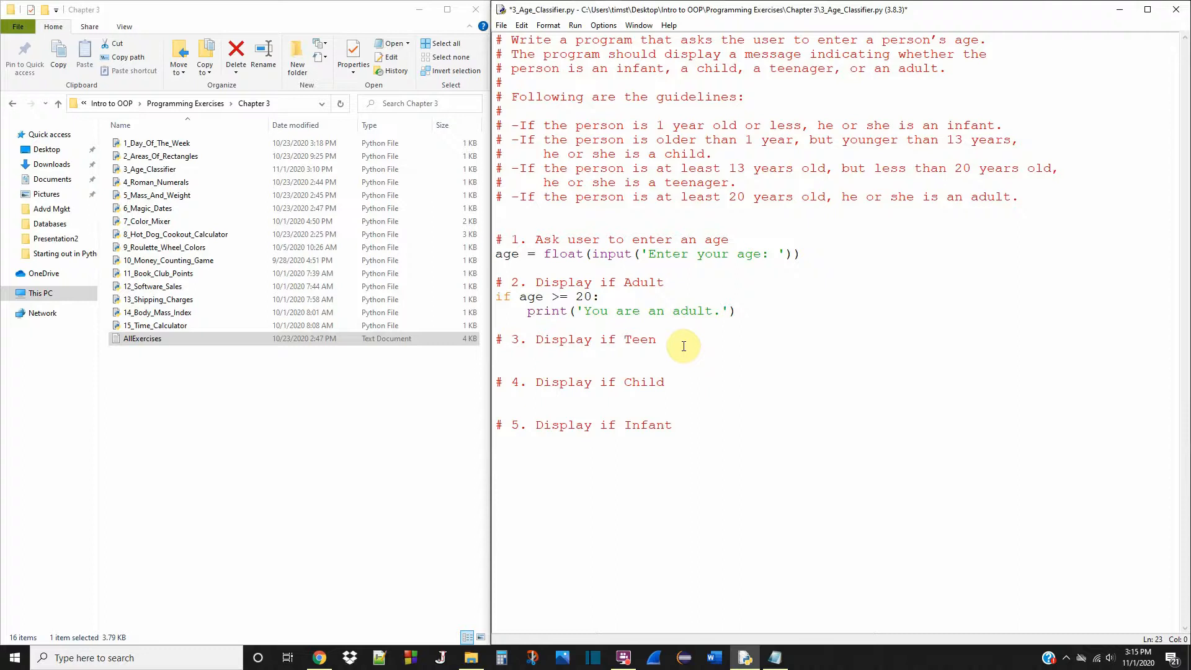
- Type elif age >= 13: with an indented print('You are a teenager.')
{"action": "type", "text": "elif a"}
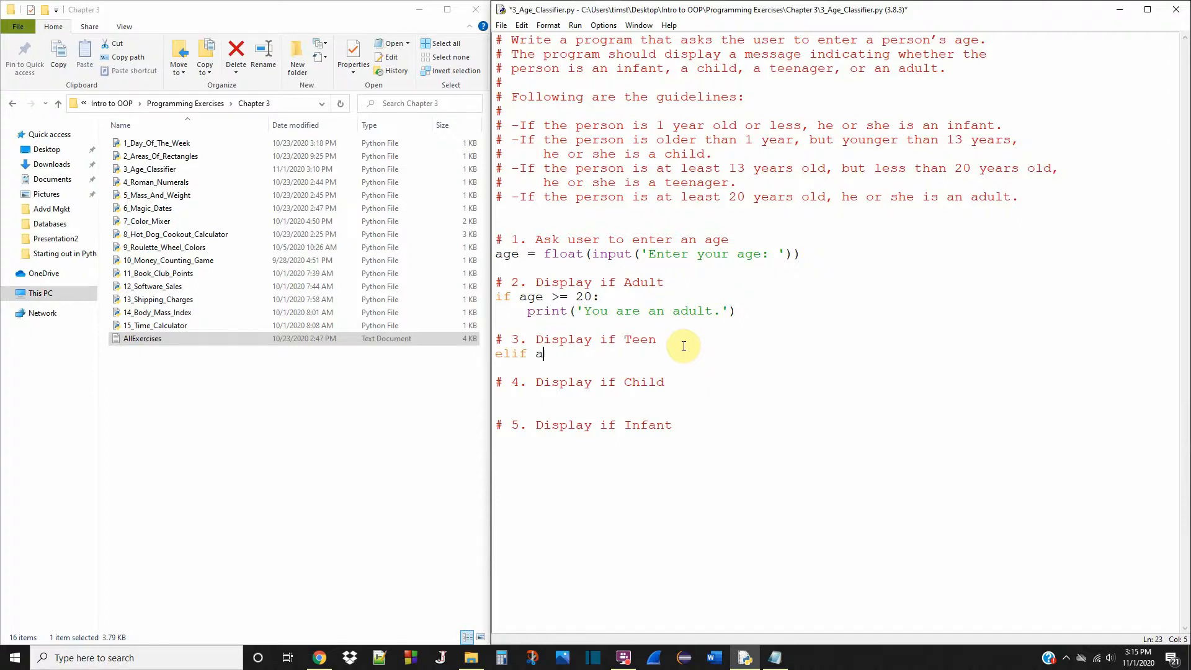
{"action": "type", "text": "ge"}
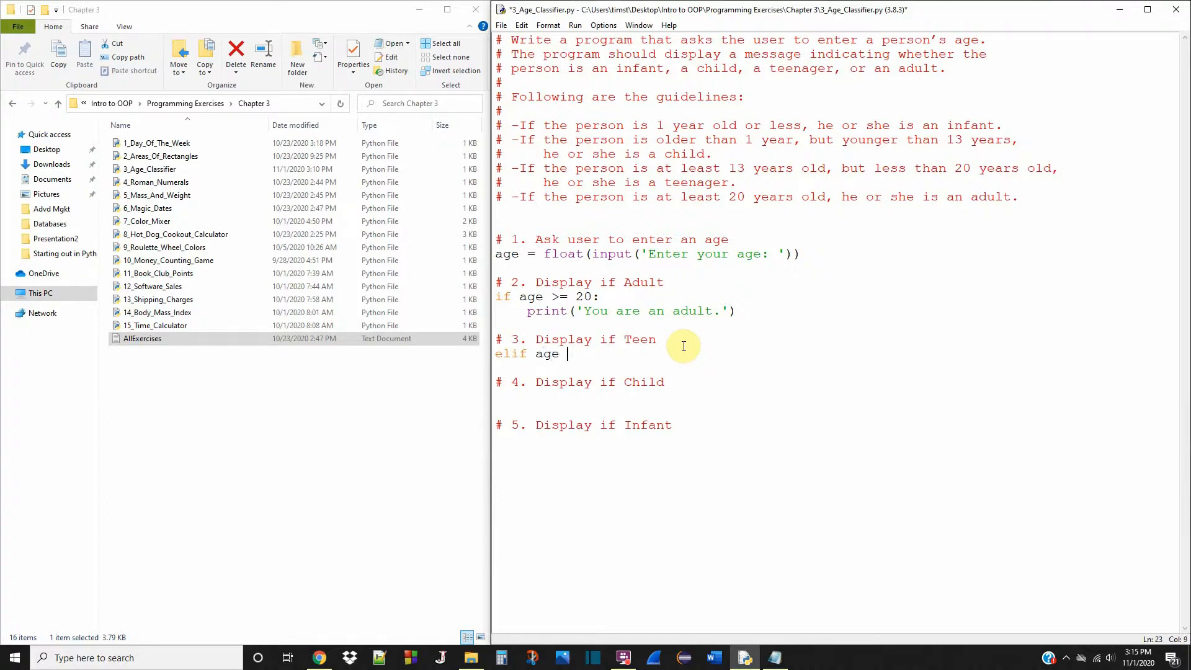
{"action": "type", "text": ">="}
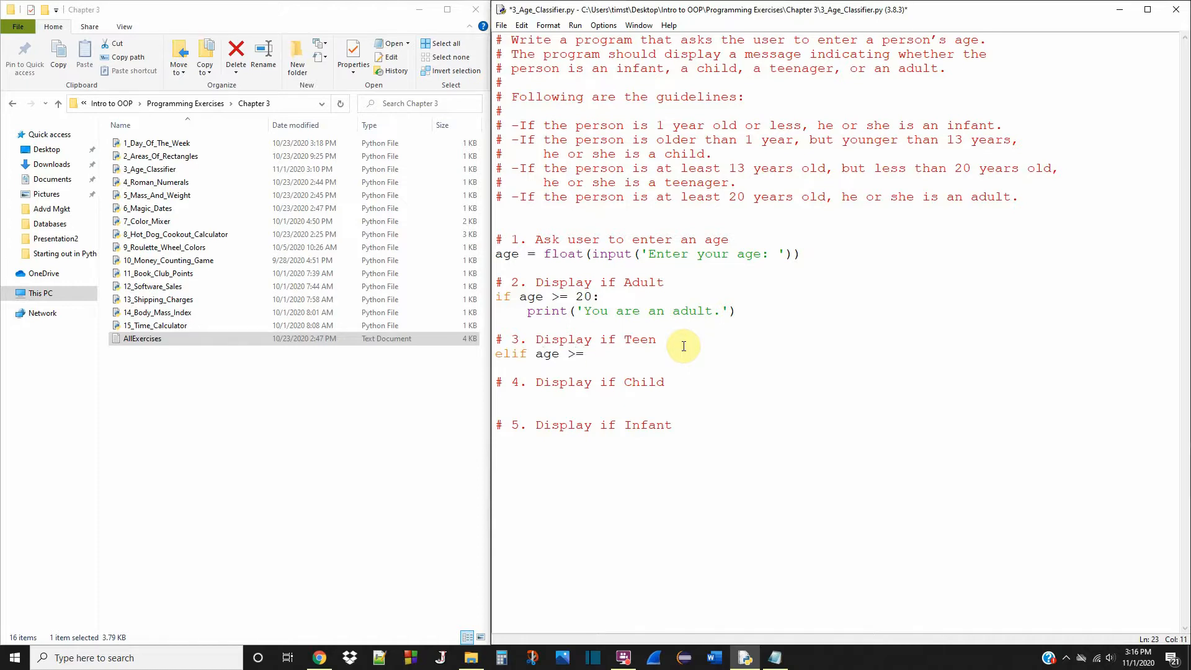
{"action": "type", "text": "1"}
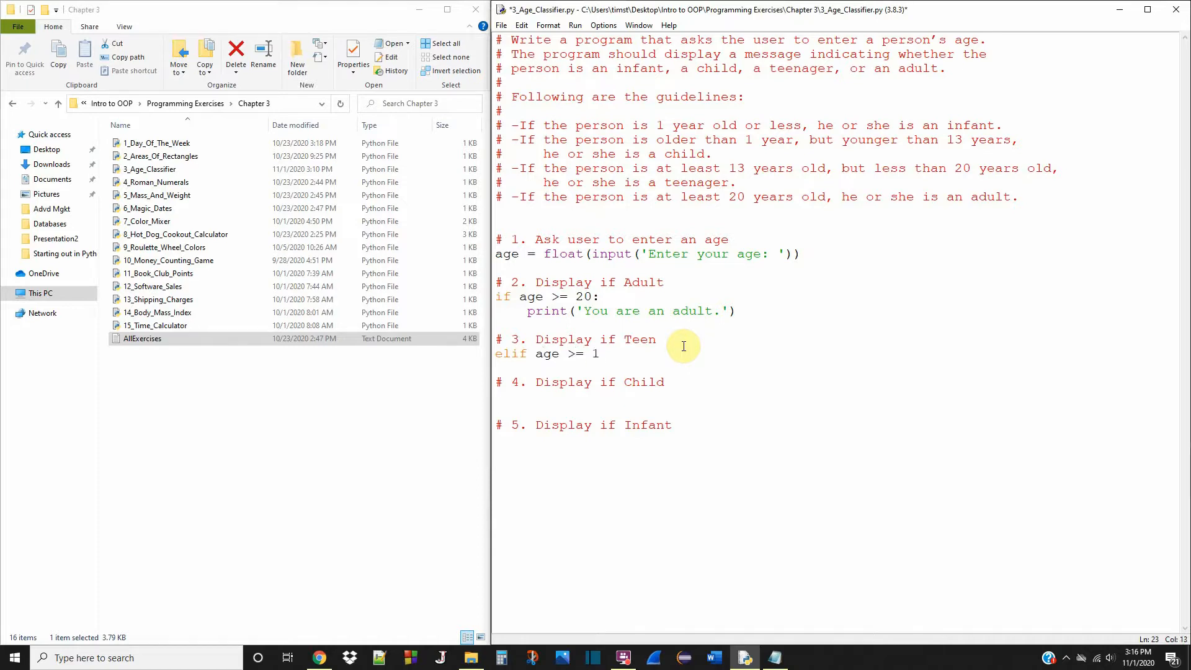
{"action": "type", "text": "3:"}
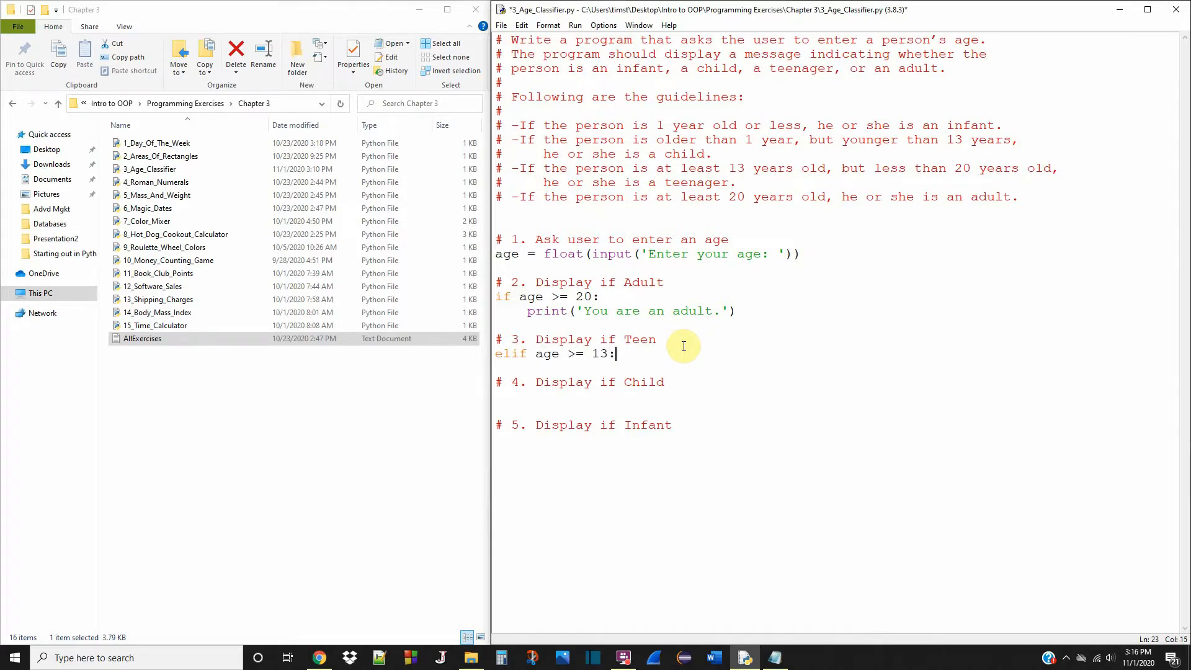
{"action": "type", "text": "pri"}
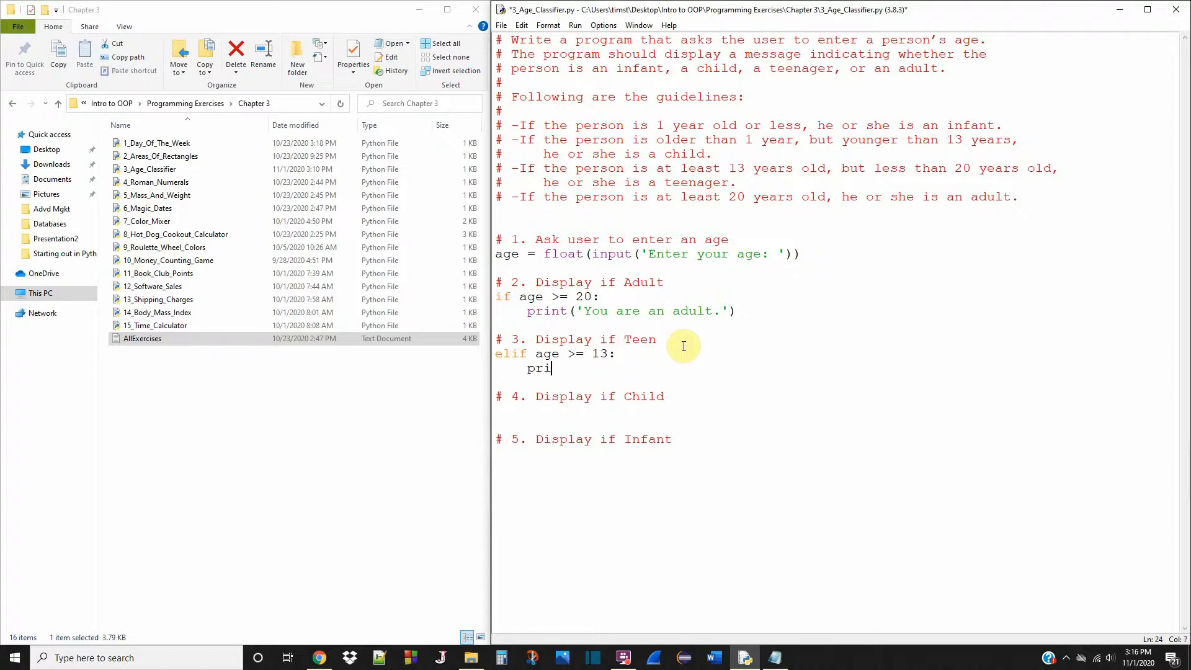
{"action": "type", "text": "nt("}
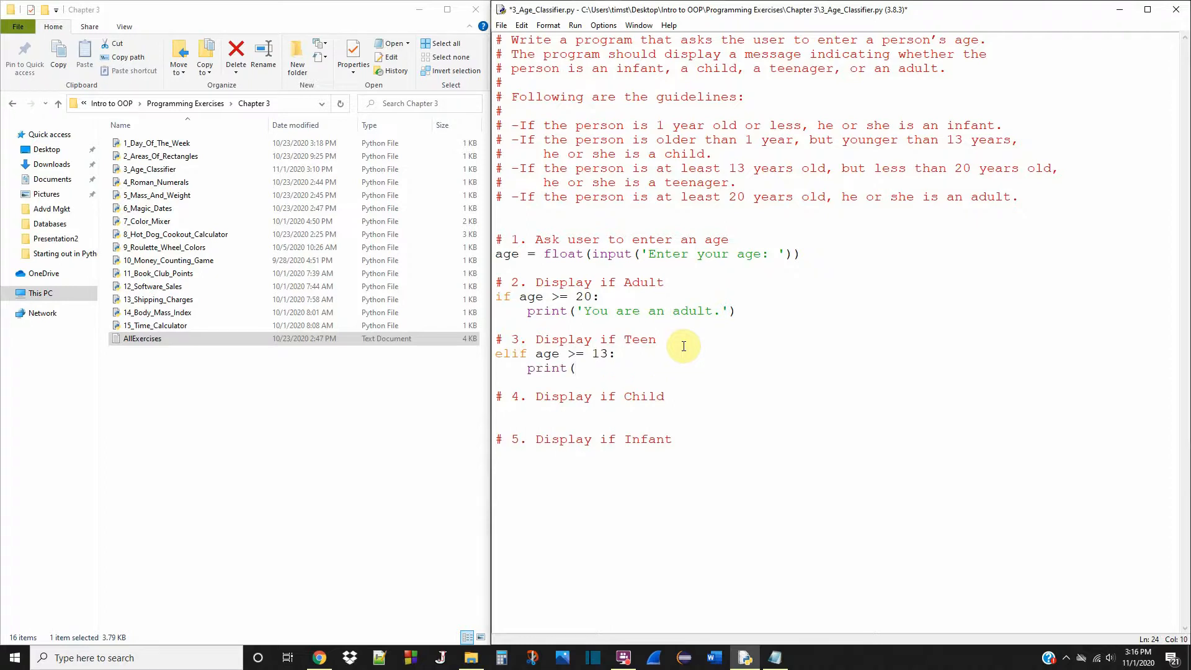
{"action": "type", "text": "Y"}
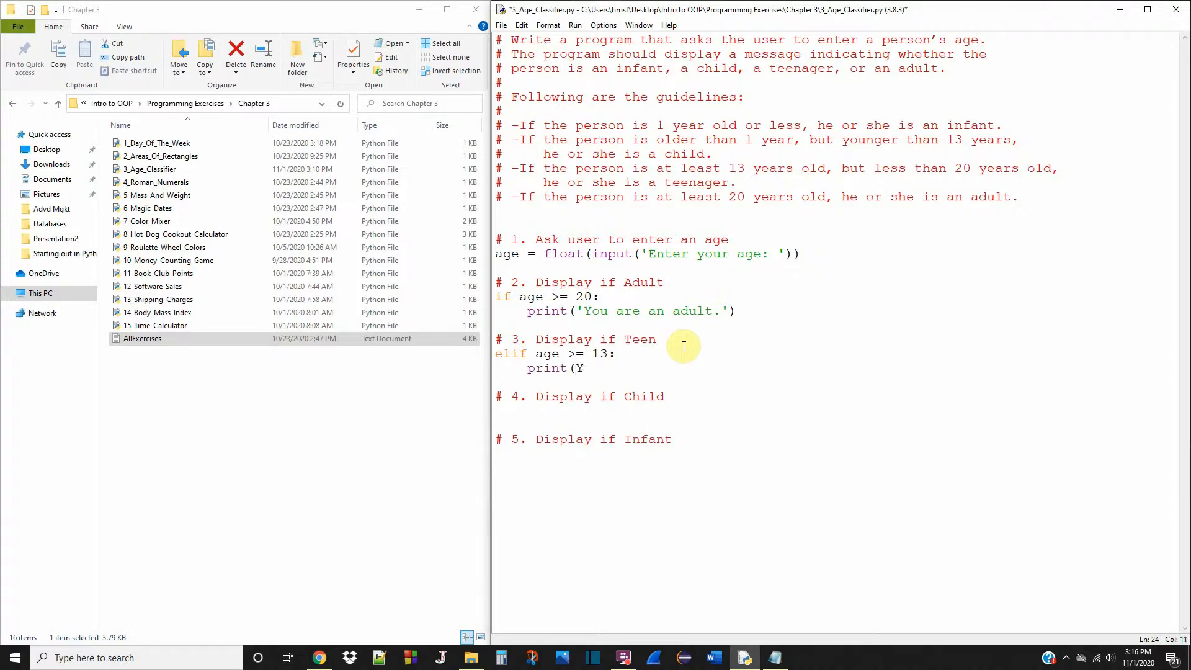
{"action": "type", "text": "You ar"}
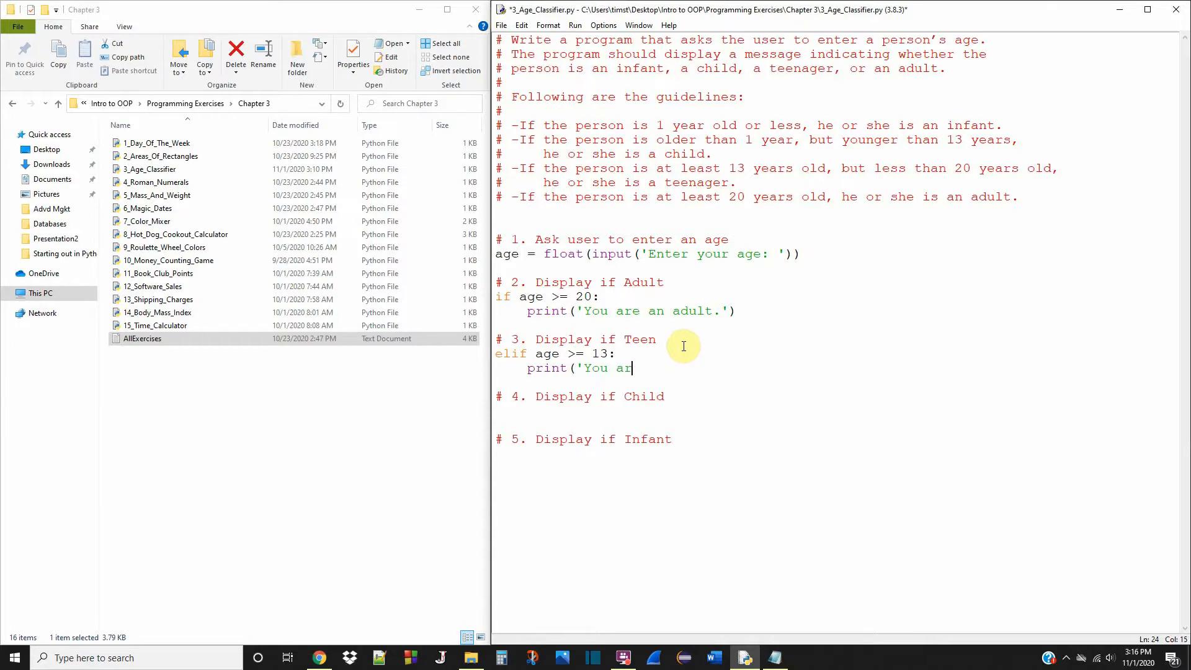
{"action": "type", "text": "e a tee"}
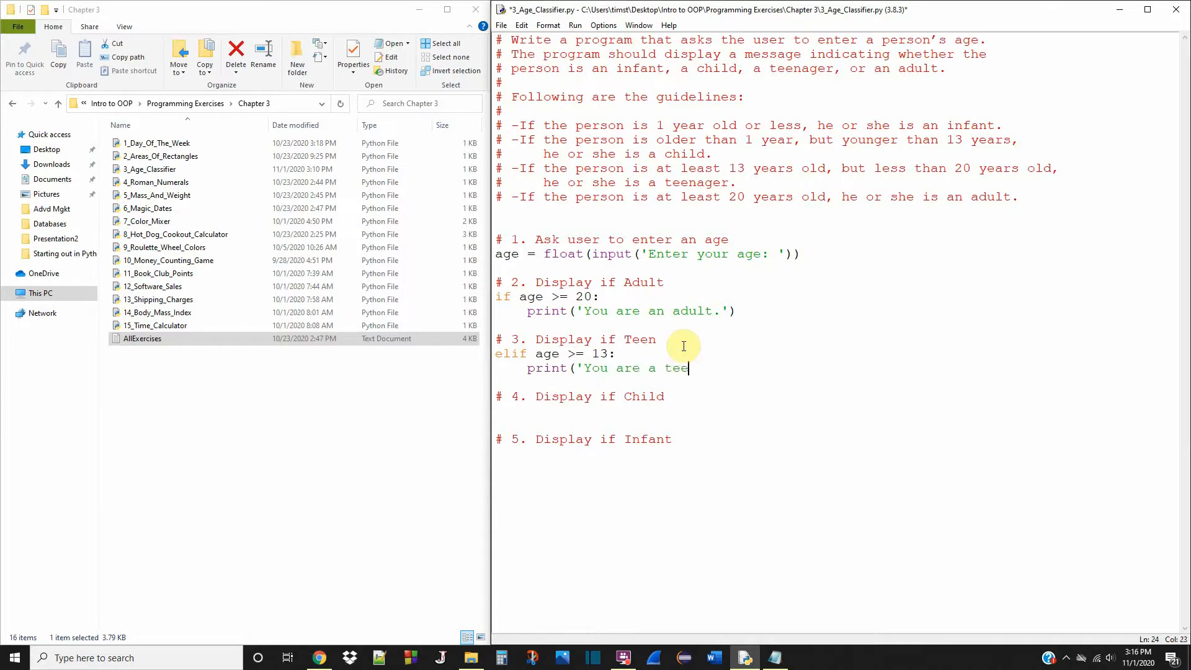
{"action": "type", "text": "nager"}
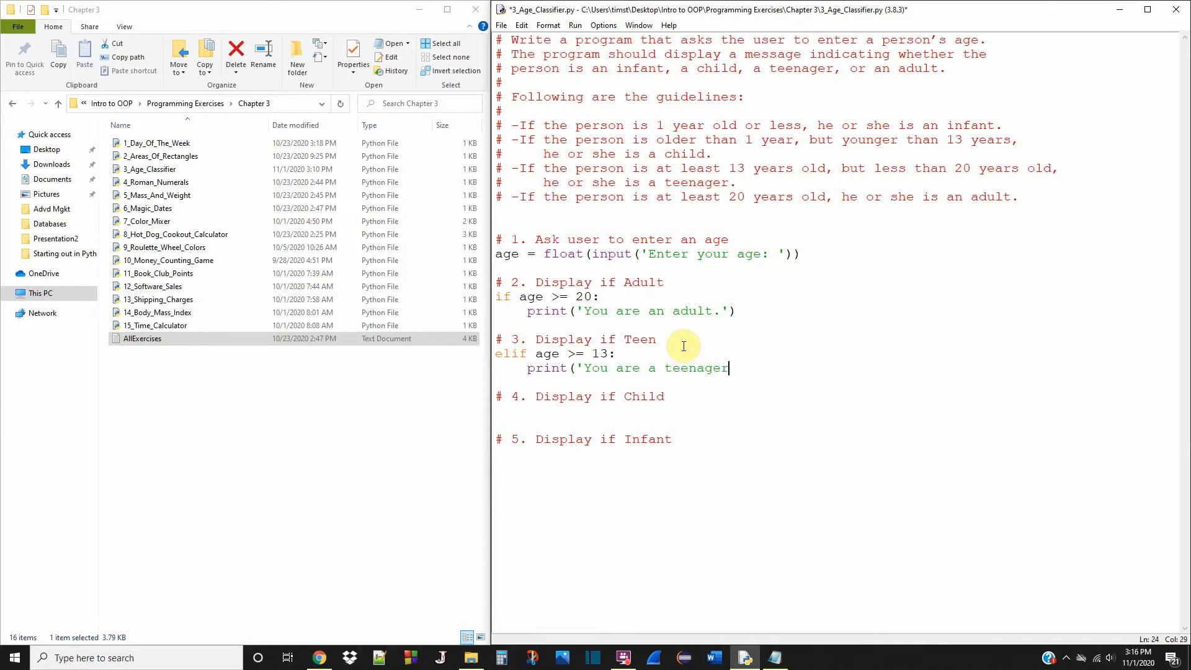
{"action": "type", "text": ".')"}
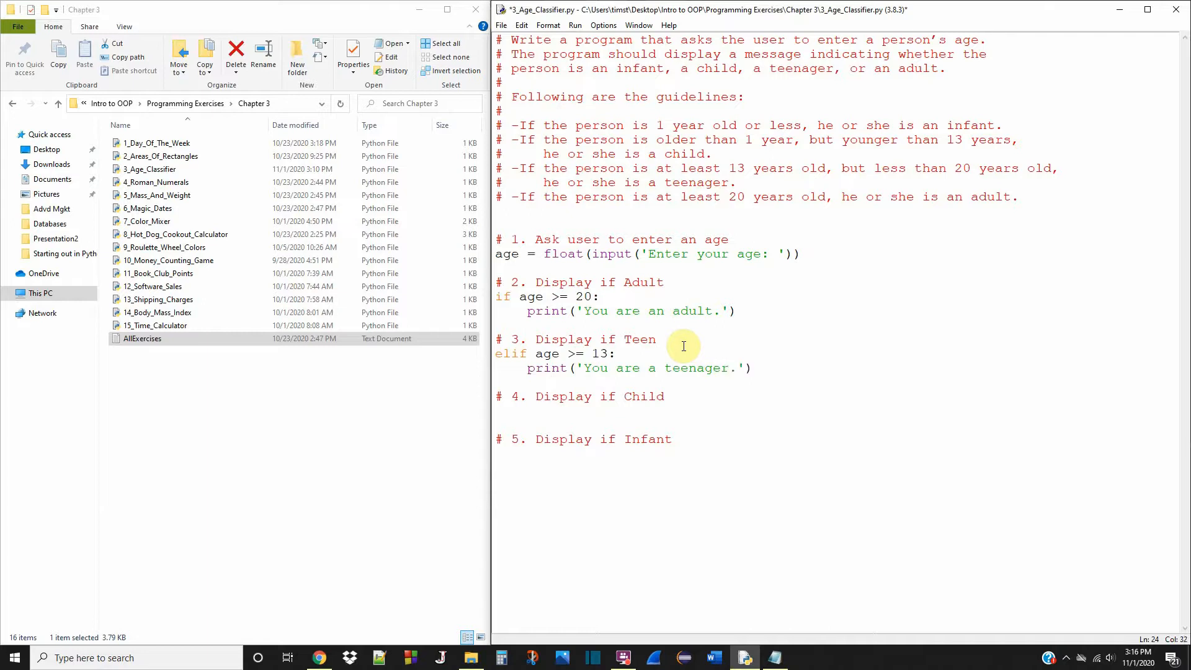
{"action": "left_click", "coordinate": [663, 395]}
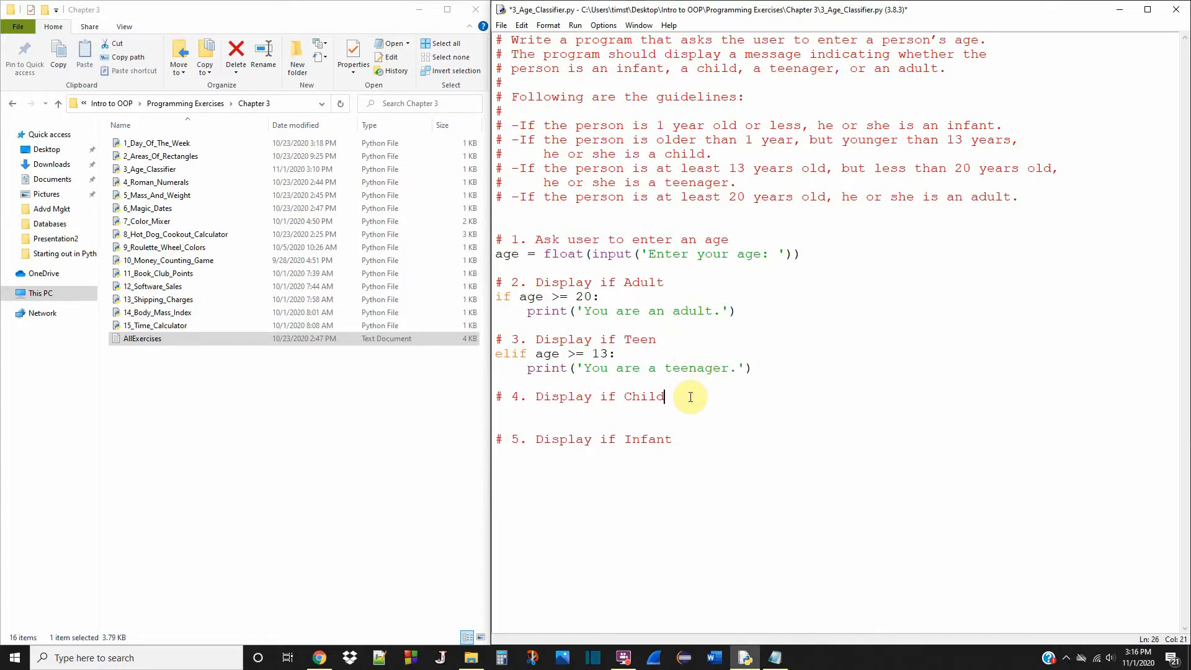
- Type elif age >= 1: with an indented print('You are a child.') under the Child comment
{"action": "type", "text": "eli"}
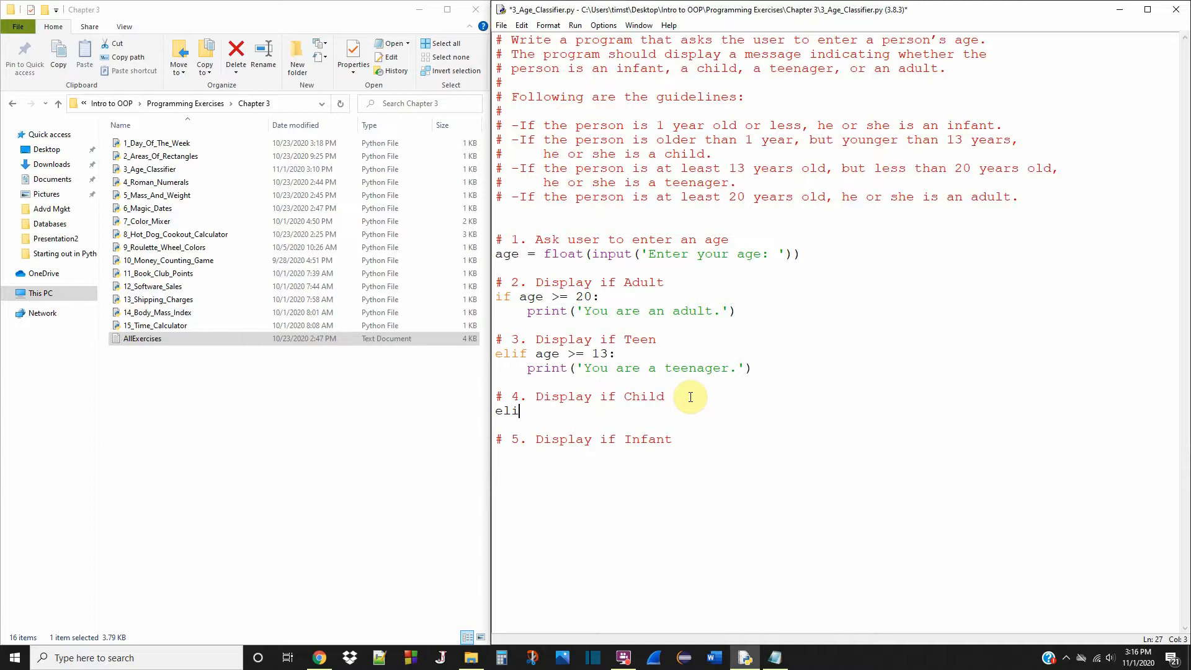
{"action": "type", "text": "f age"}
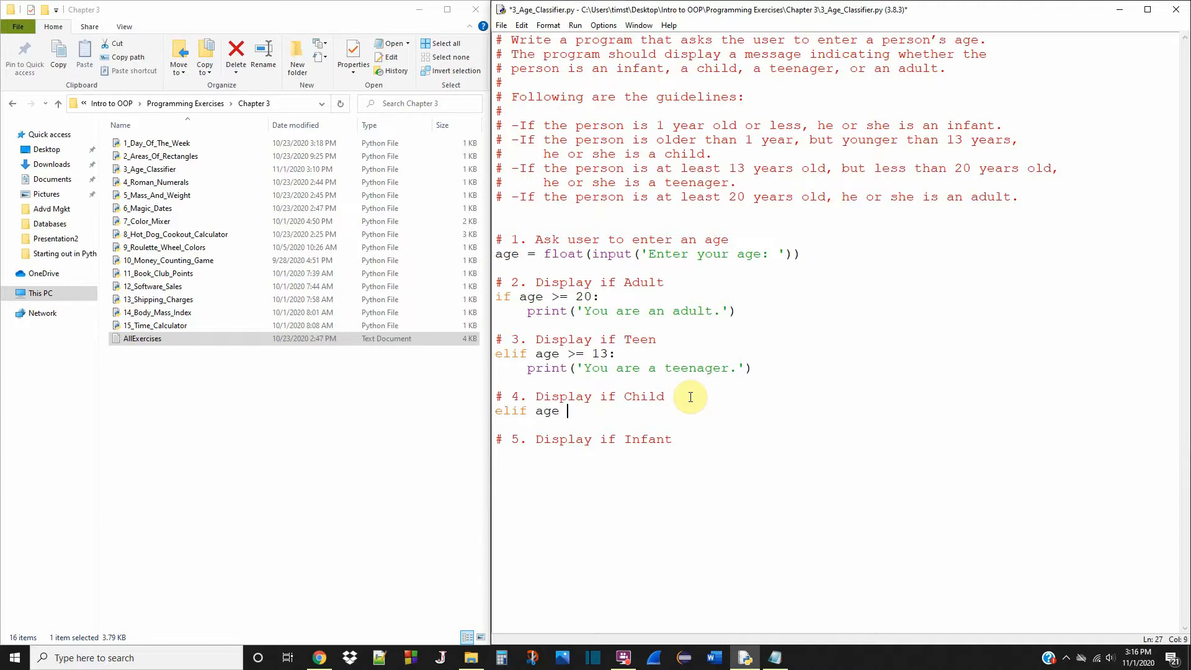
{"action": "type", "text": ">="}
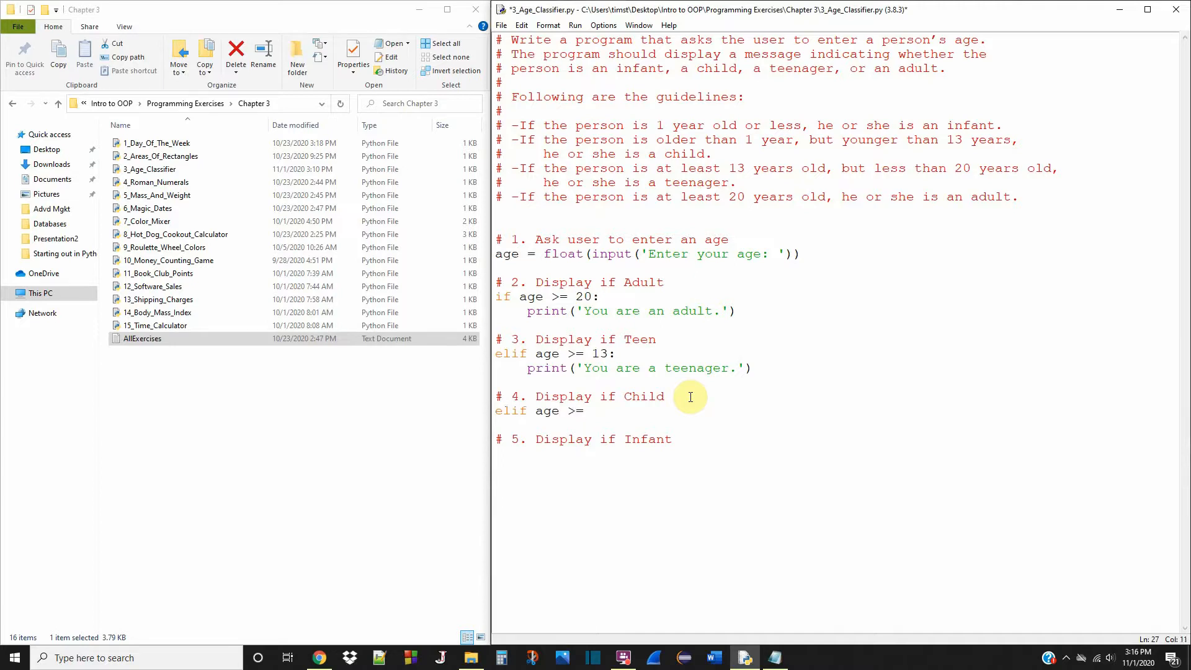
{"action": "type", "text": "1:"}
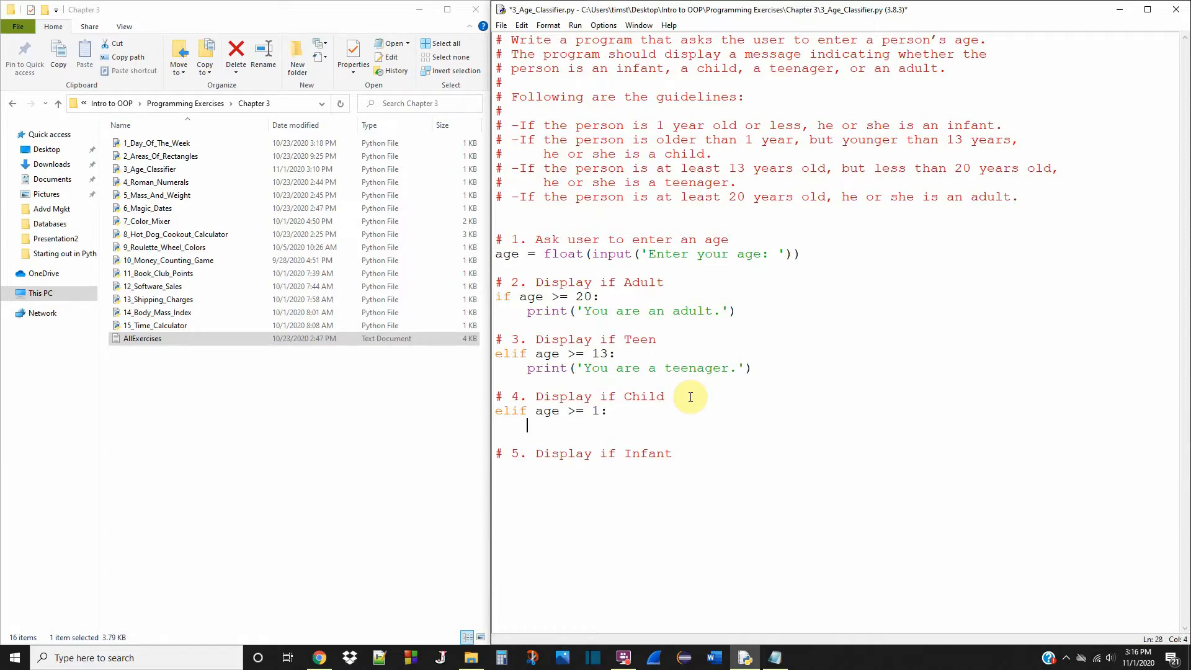
{"action": "type", "text": "print("}
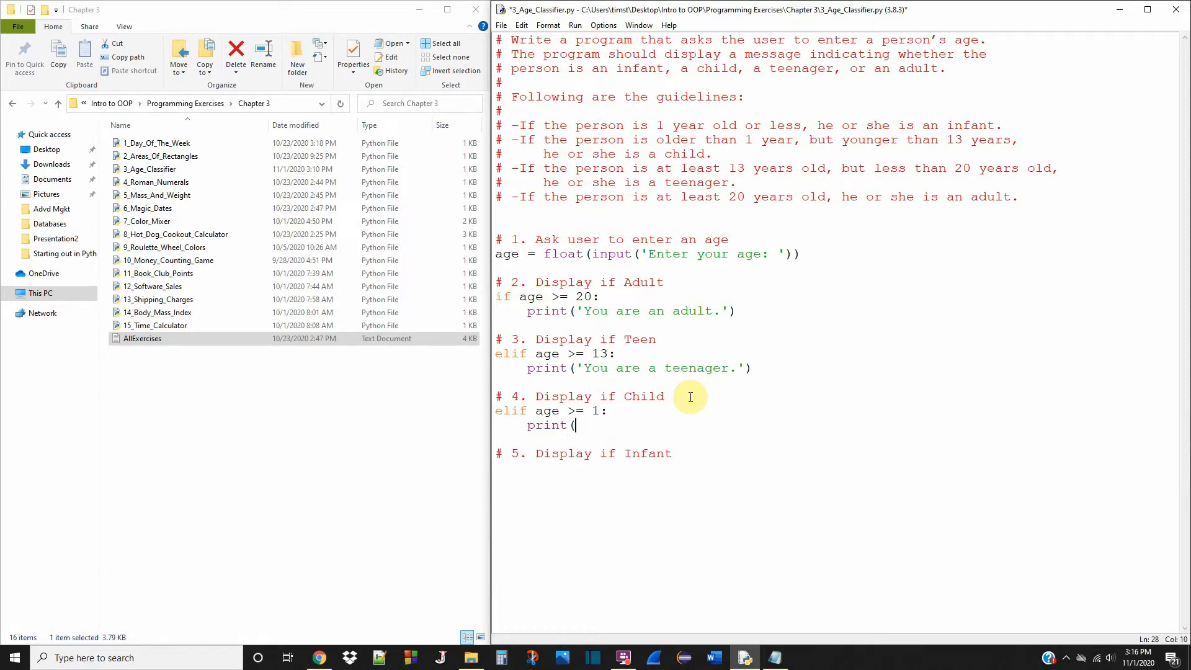
{"action": "type", "text": "'You are a chil"}
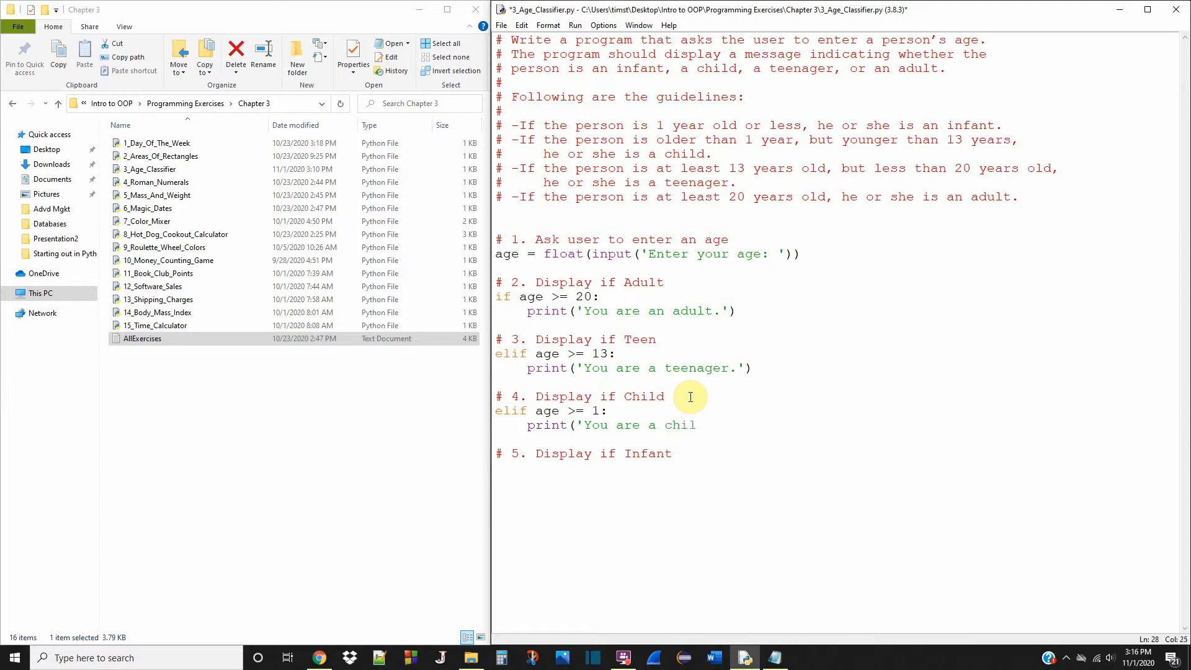
{"action": "type", "text": "d.'"}
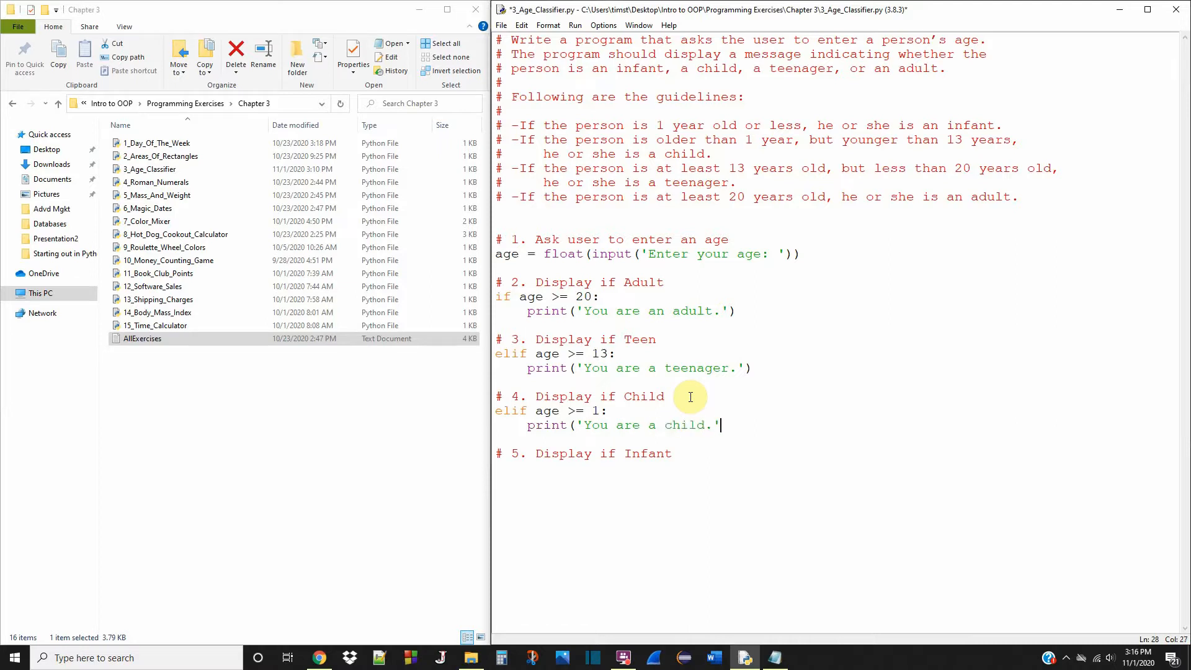
{"action": "type", "text": ")"}
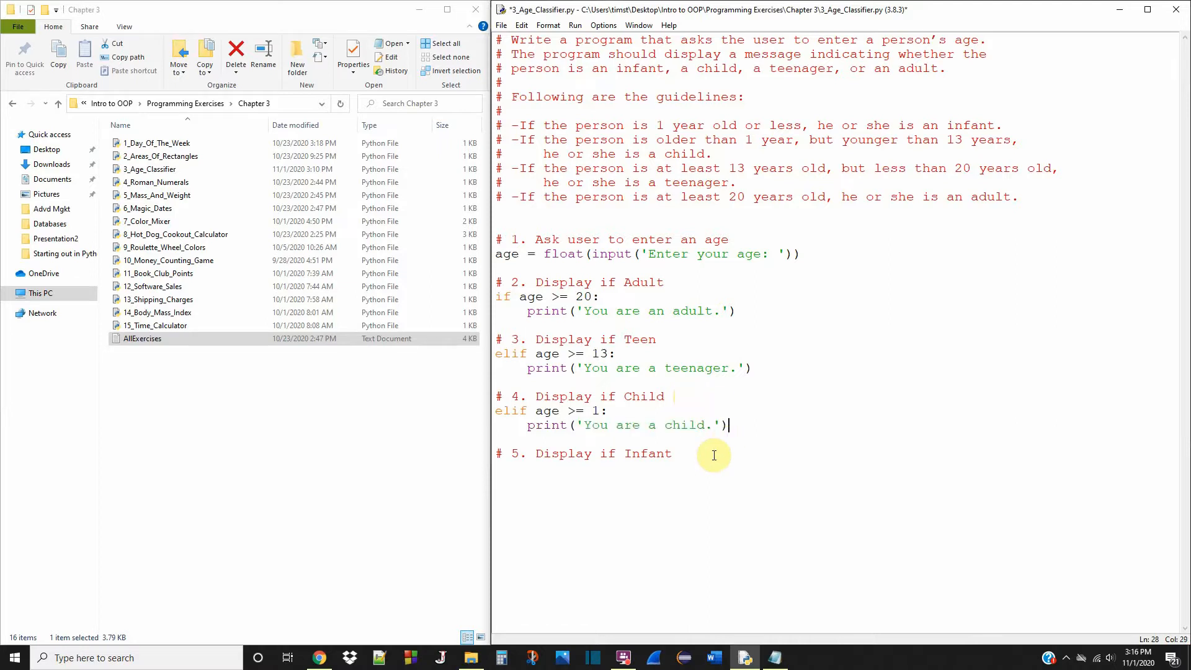
- Type else: with an indented print('You are an infant.') under the Infant comment
{"action": "type", "text": "e"}
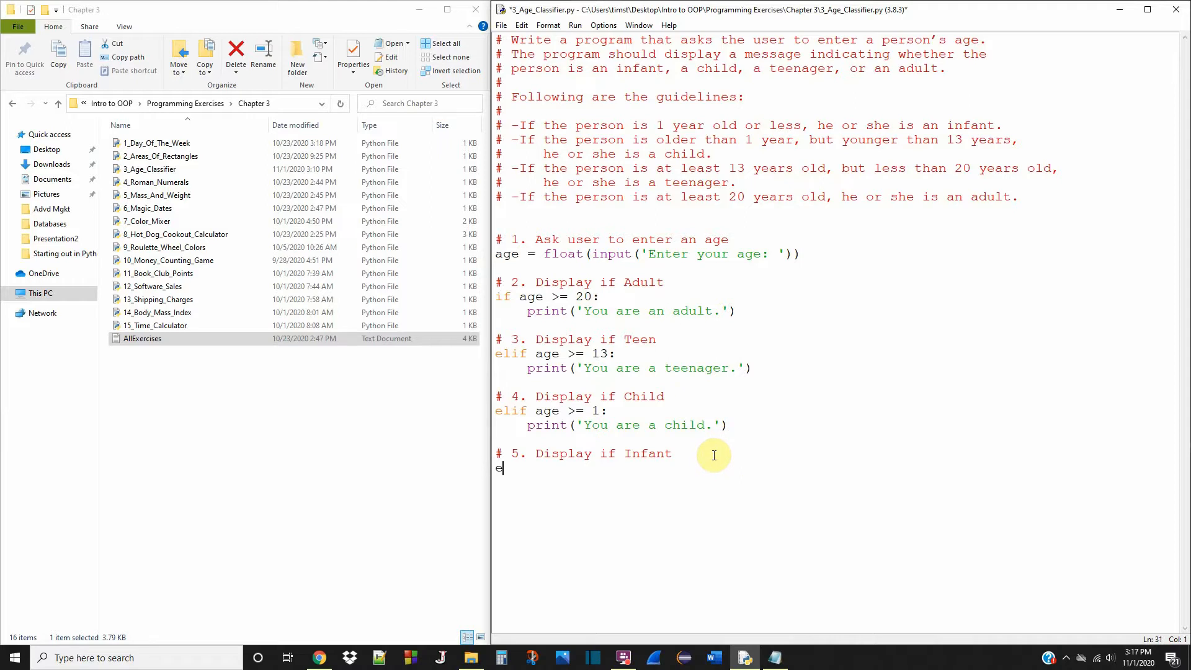
{"action": "type", "text": "lse:"}
{"action": "type", "text": "print"}
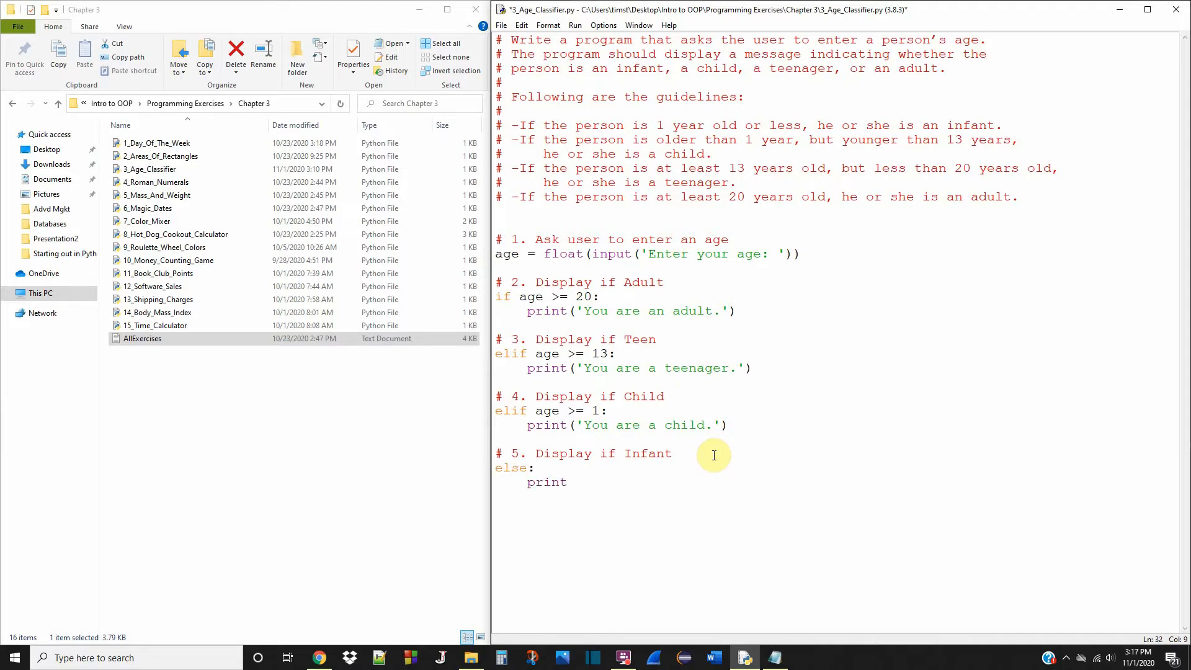
{"action": "type", "text": "('You are an"}
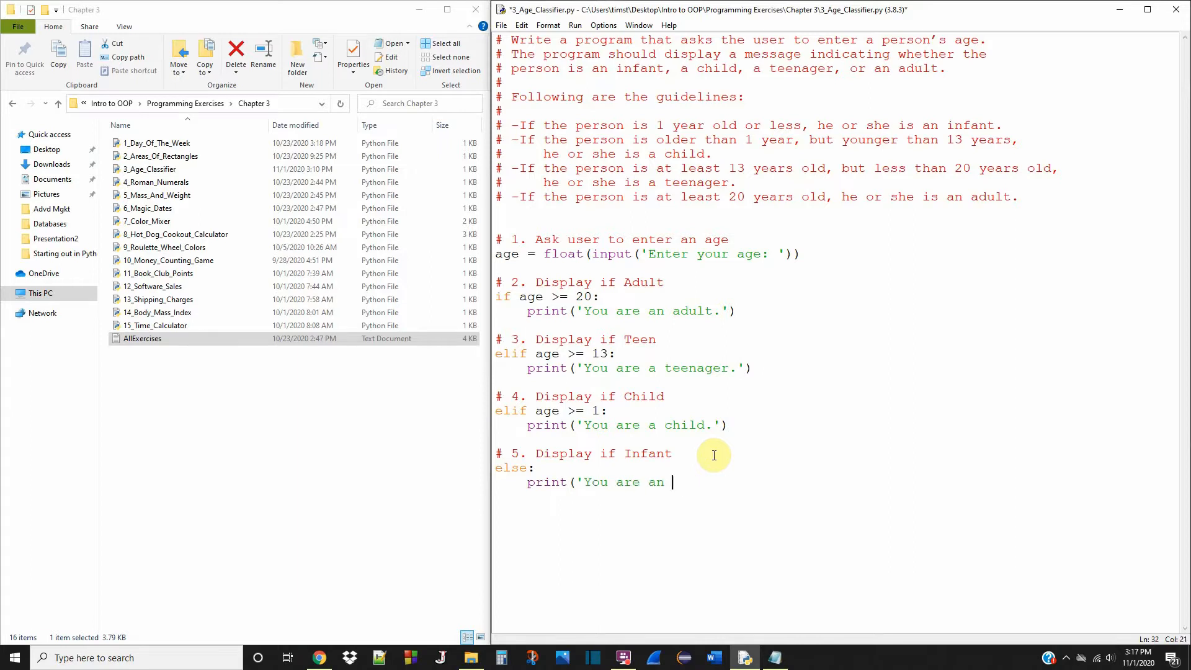
{"action": "type", "text": "infant"}
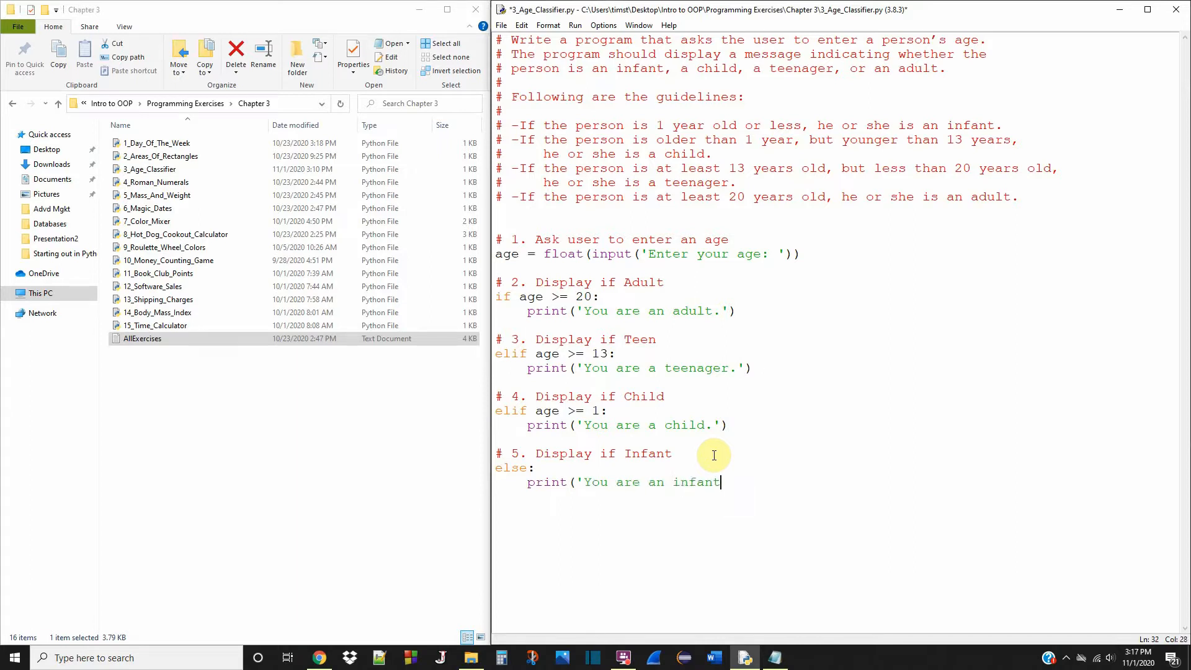
{"action": "type", "text": ".')"}
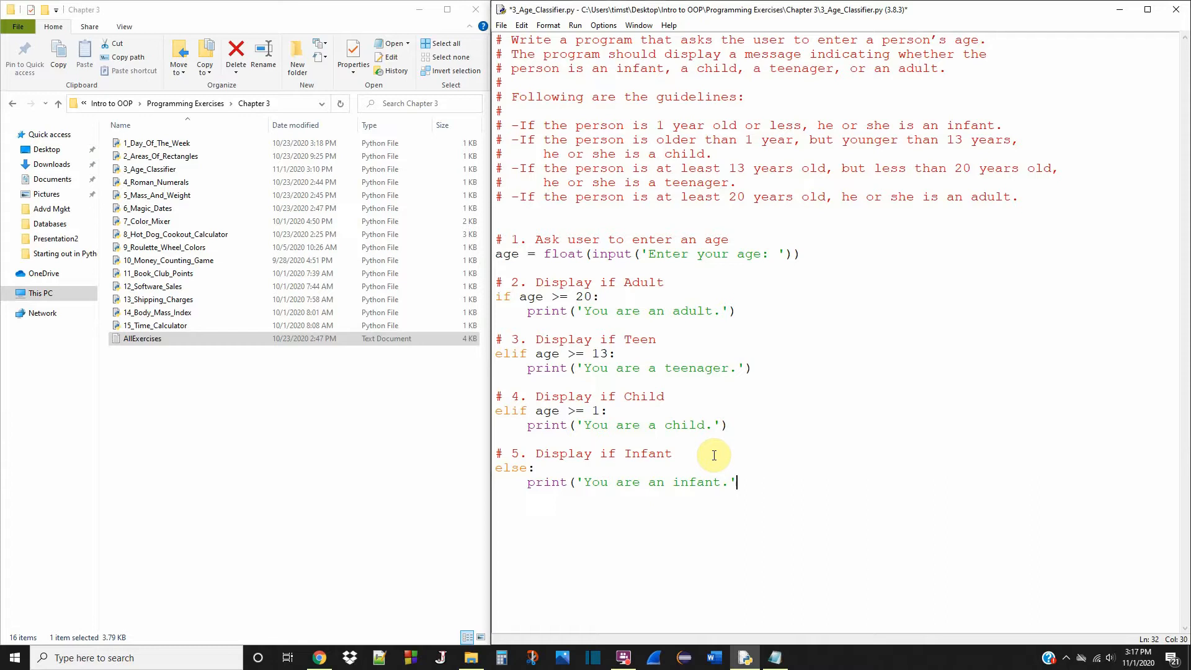
{"action": "type", "text": ")"}
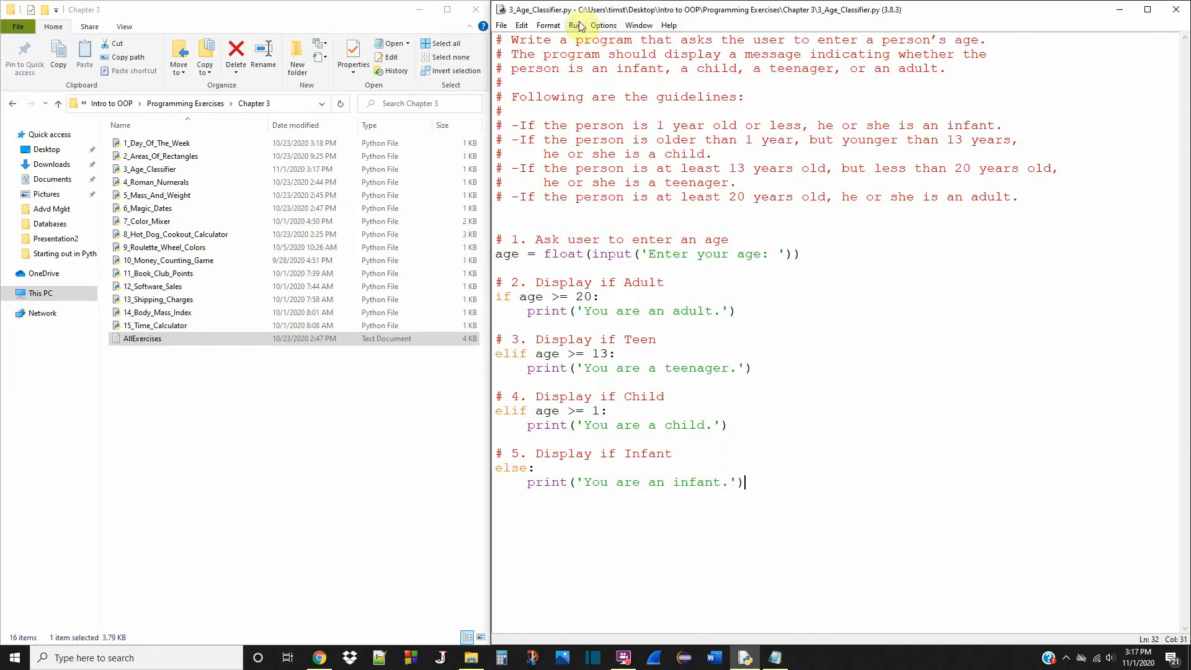
- Run the module with ages 80 and 13, then return to the editor
{"action": "left_click", "coordinate": [574, 25]}
{"action": "type", "text": "80"}
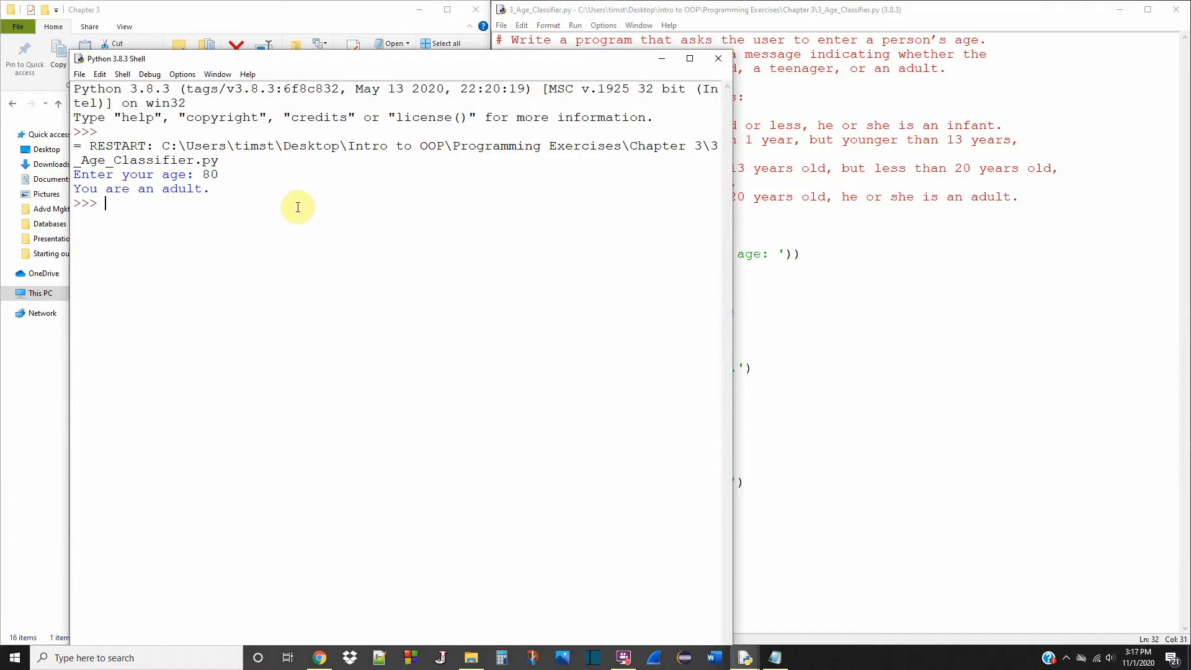
{"action": "left_click", "coordinate": [683, 10]}
{"action": "type", "text": "13"}
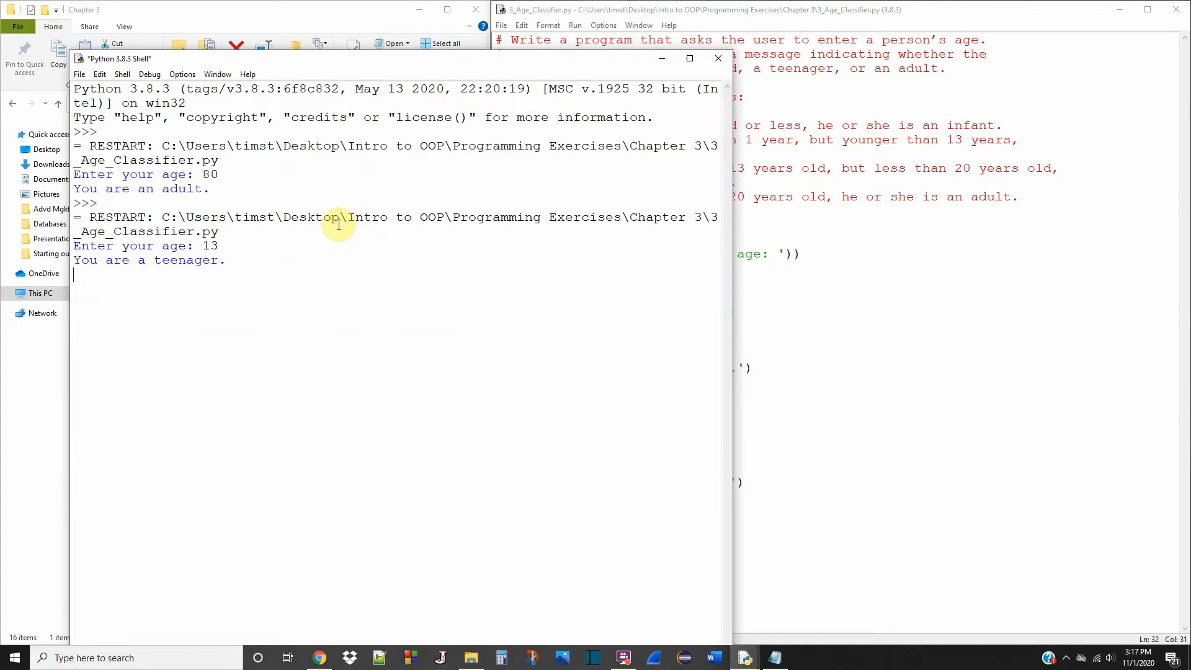
{"action": "left_click", "coordinate": [676, 10]}
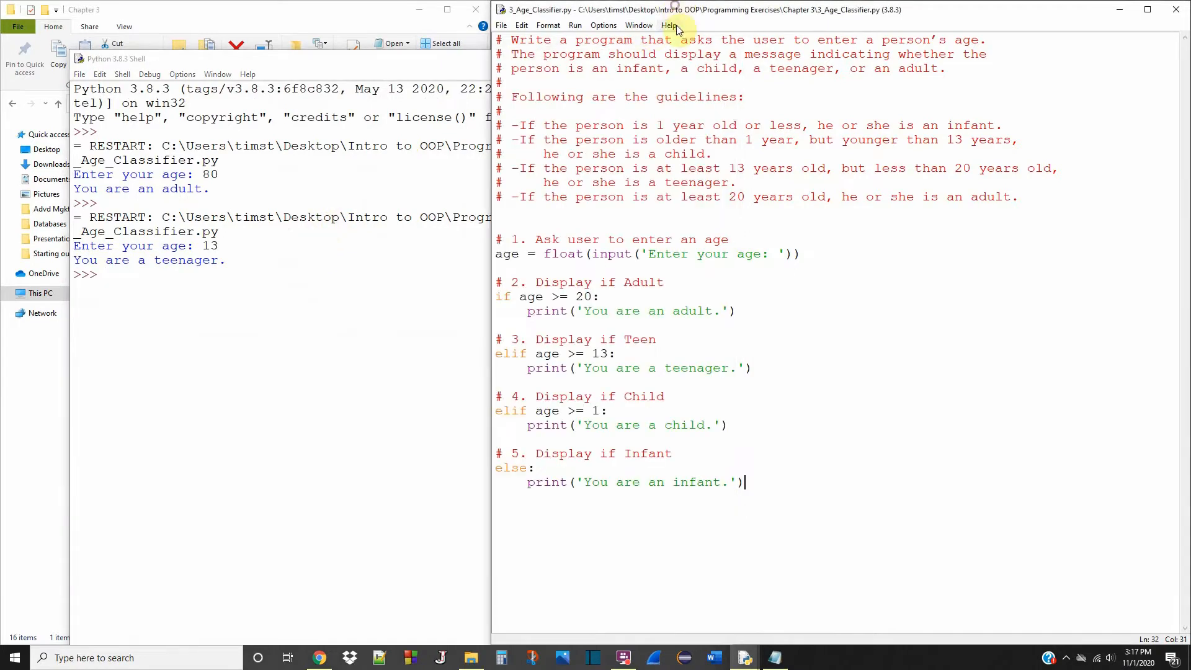
- Run the script again and enter .5, getting 'You are an infant.'
{"action": "left_click", "coordinate": [575, 25]}
{"action": "type", "text": "."}
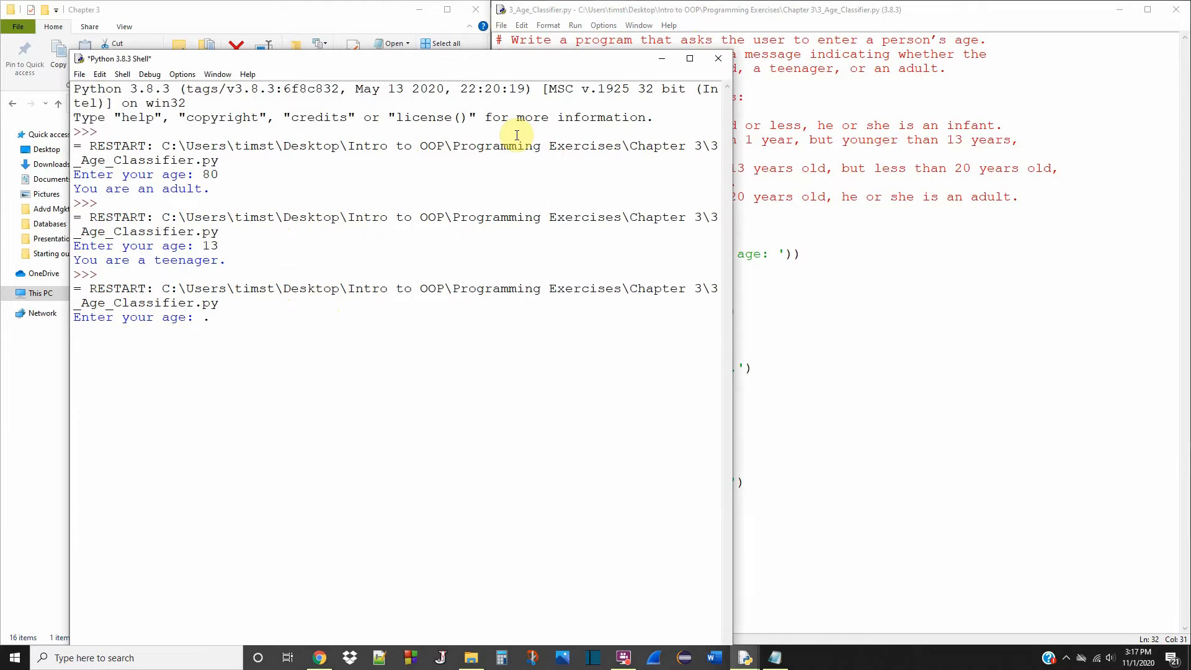
{"action": "type", "text": "0"}
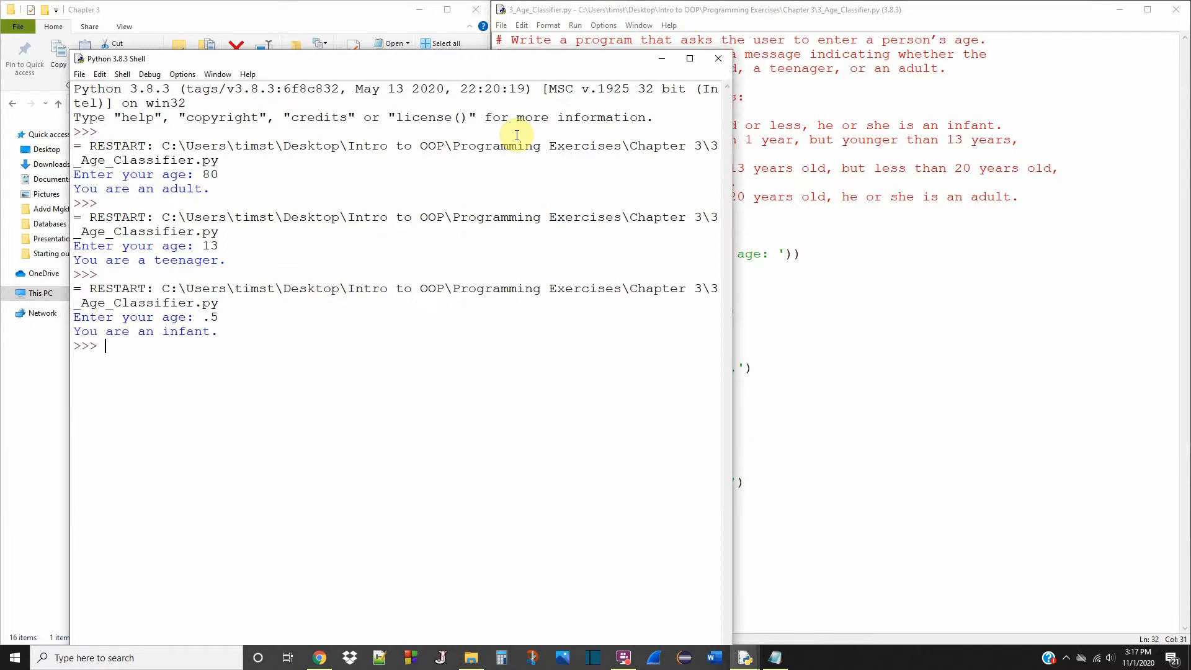
{"action": "mouse_move", "coordinate": [381, 299]}
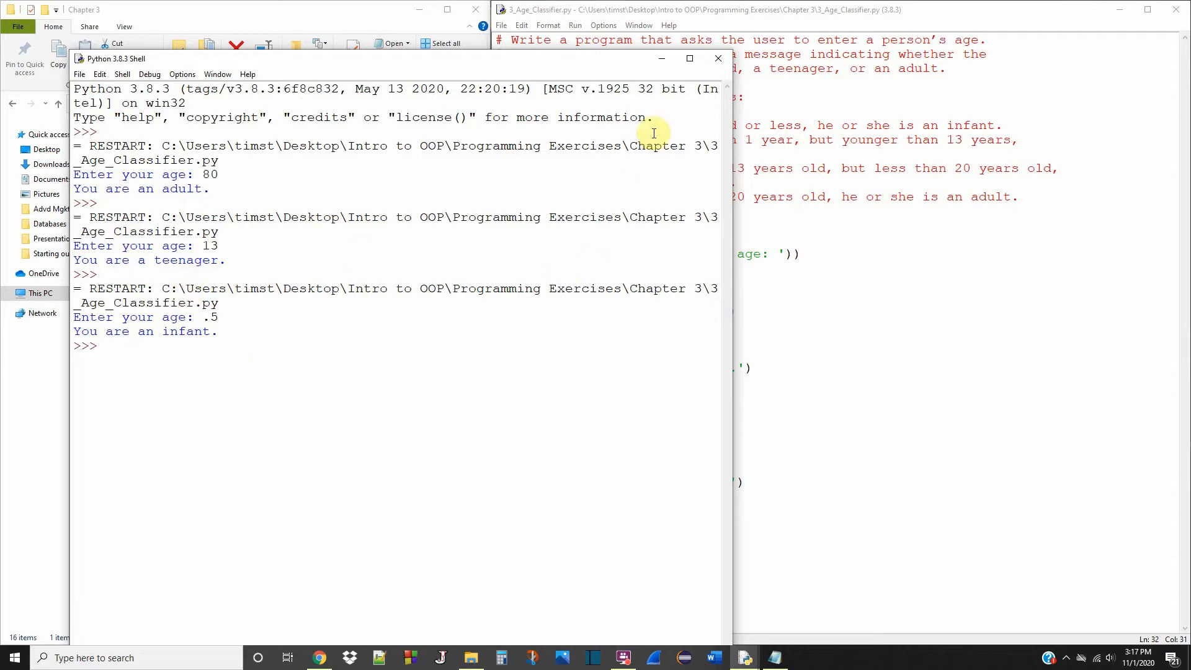
{"action": "mouse_move", "coordinate": [592, 170]}
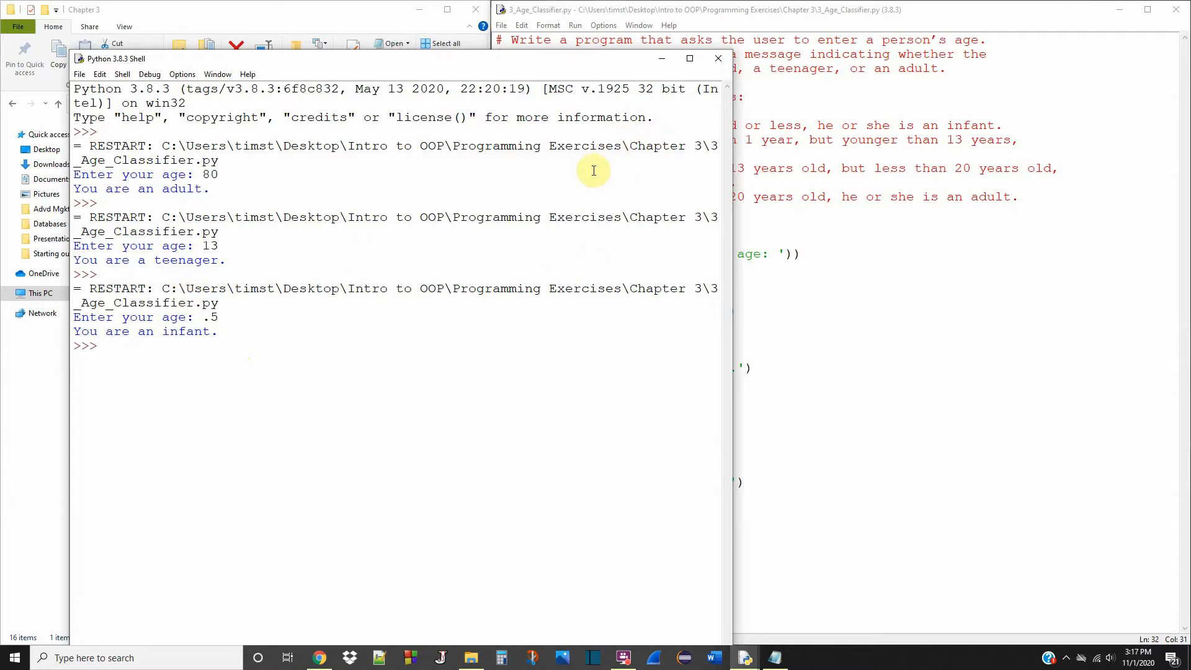
{"action": "mouse_move", "coordinate": [583, 235]}
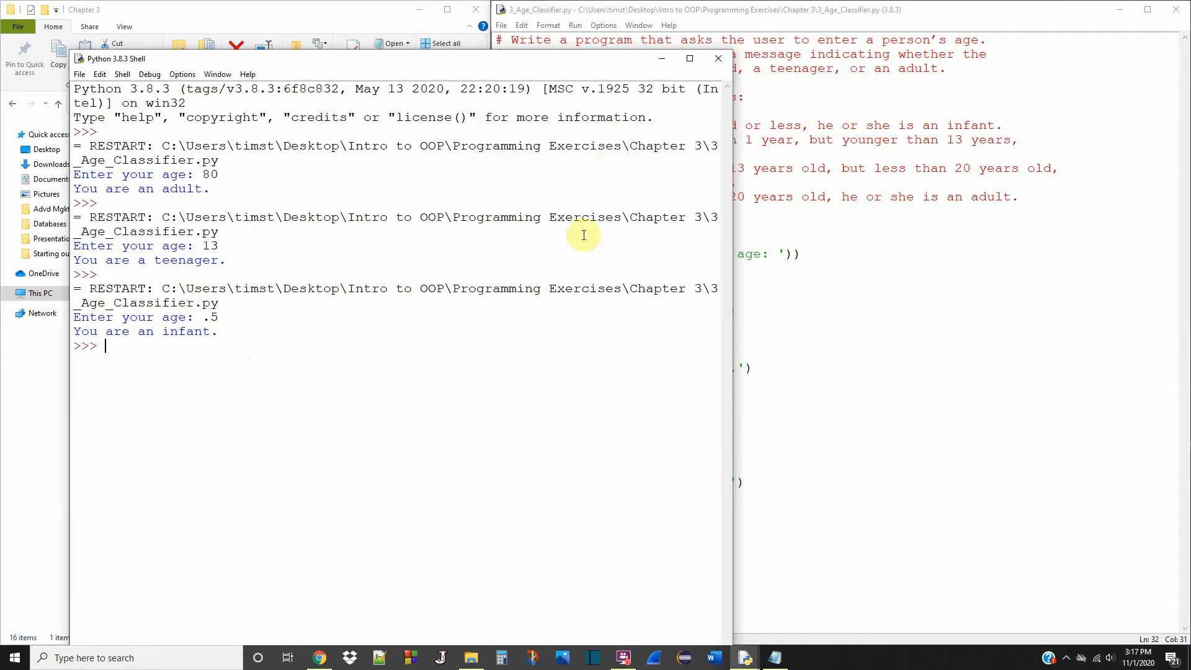